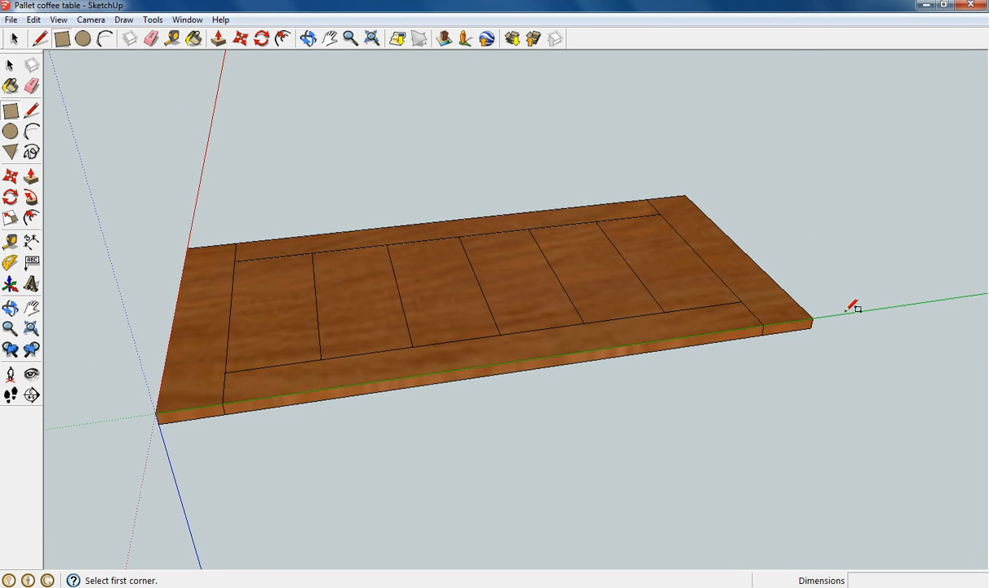
# Step: Draw a 2×3-inch rectangle beside the table top and start pulling it up into a block
pyautogui.click(856, 314)
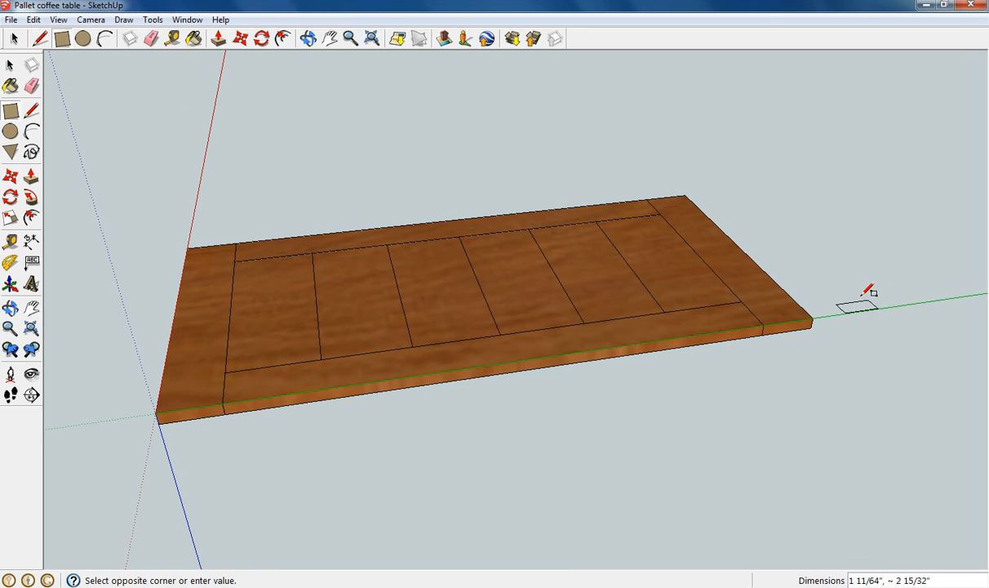
pyautogui.write('2')
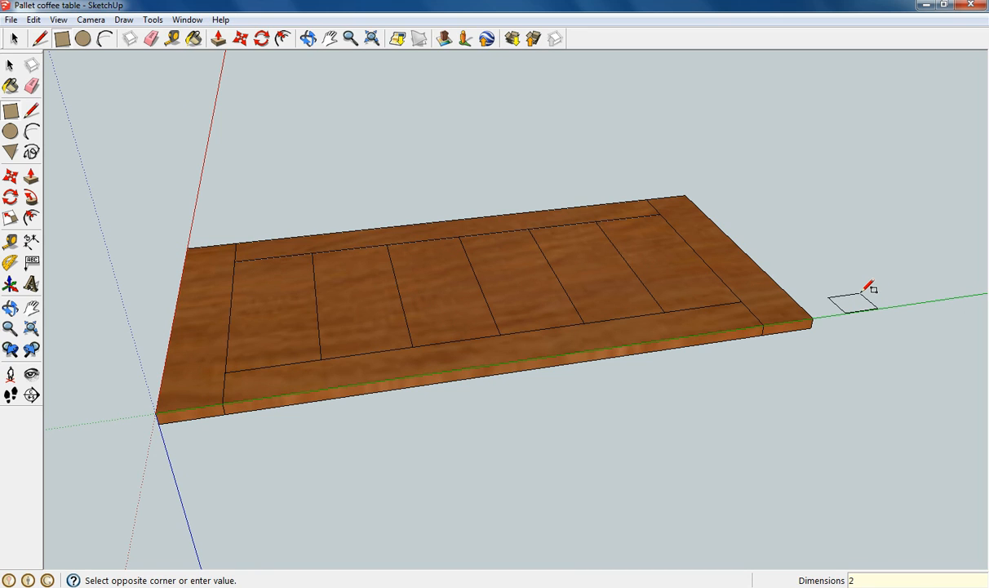
pyautogui.write('", 3')
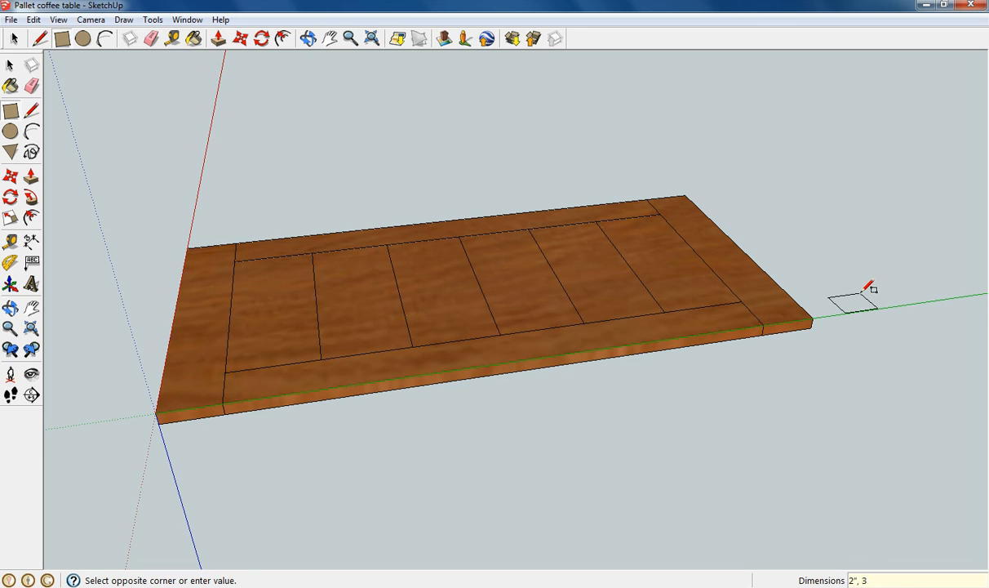
pyautogui.write('"')
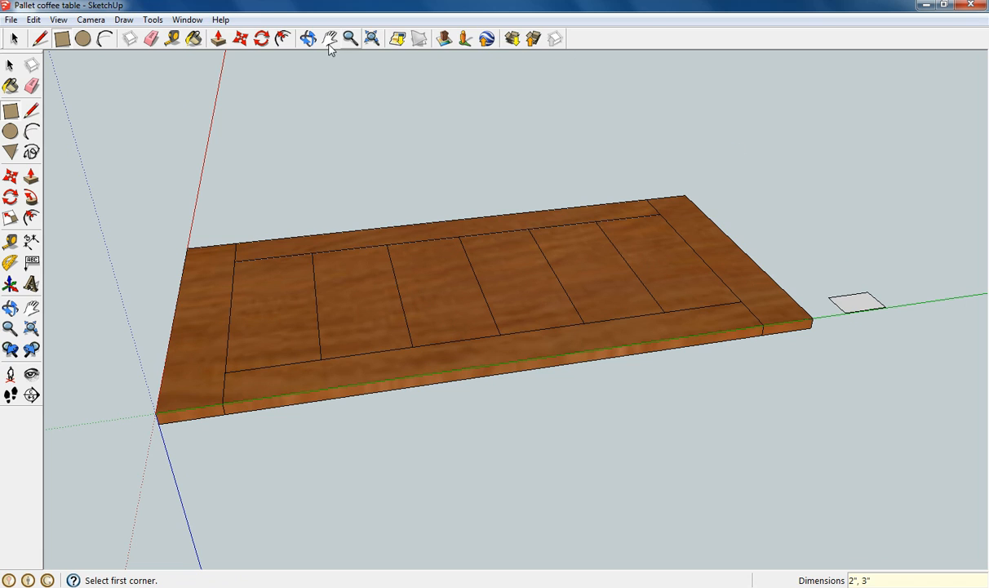
pyautogui.click(221, 38)
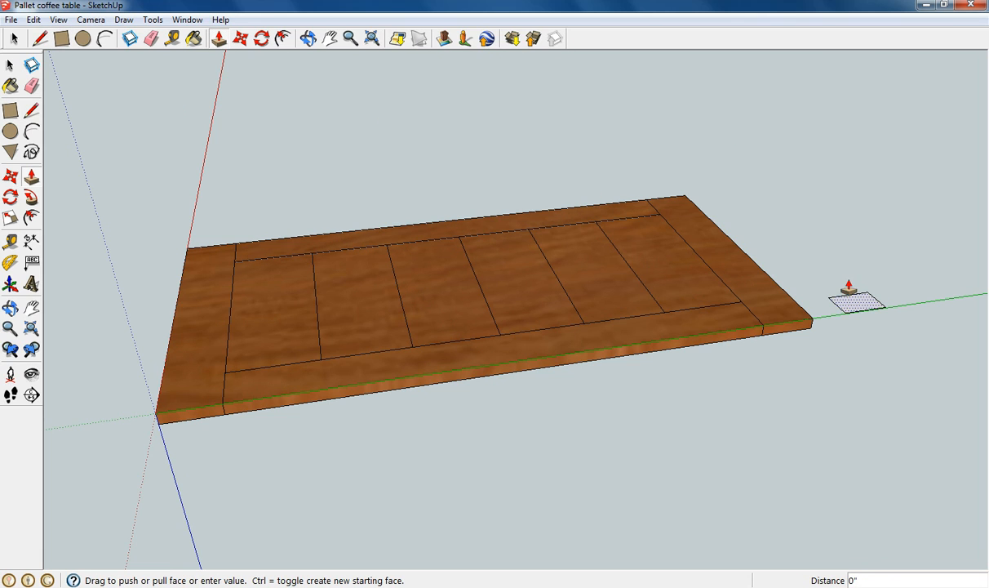
pyautogui.moveTo(852, 297); pyautogui.dragTo(857, 229)
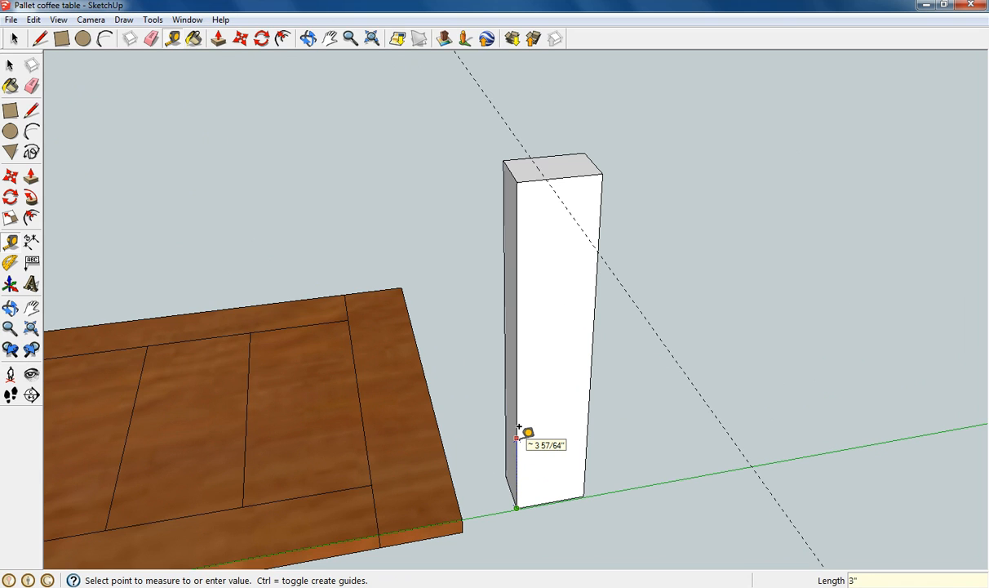
pyautogui.moveTo(551, 434)
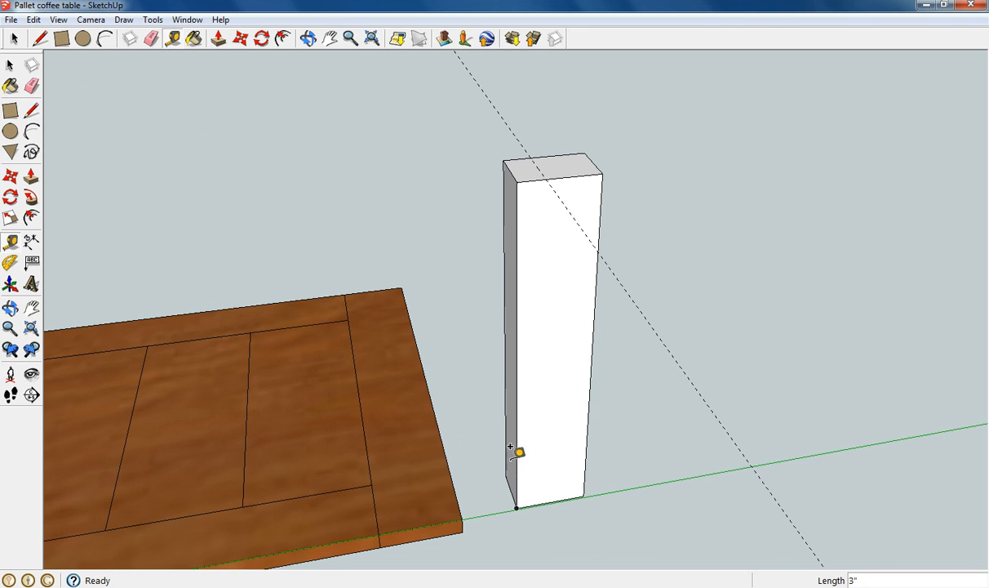
# Step: Mark the leg's taper with Tape Measure guides and erase the extra edges
pyautogui.click(40, 38)
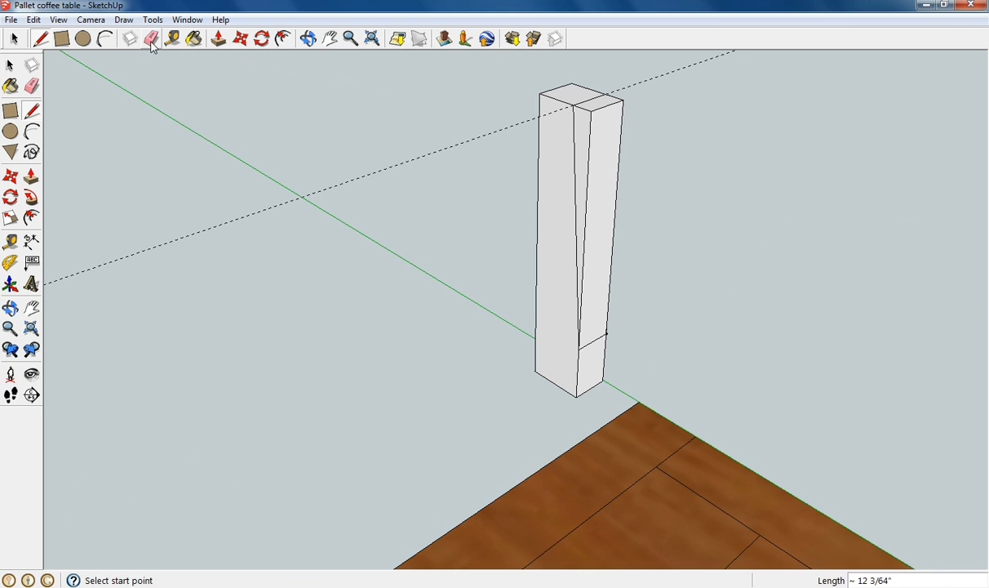
pyautogui.click(154, 38)
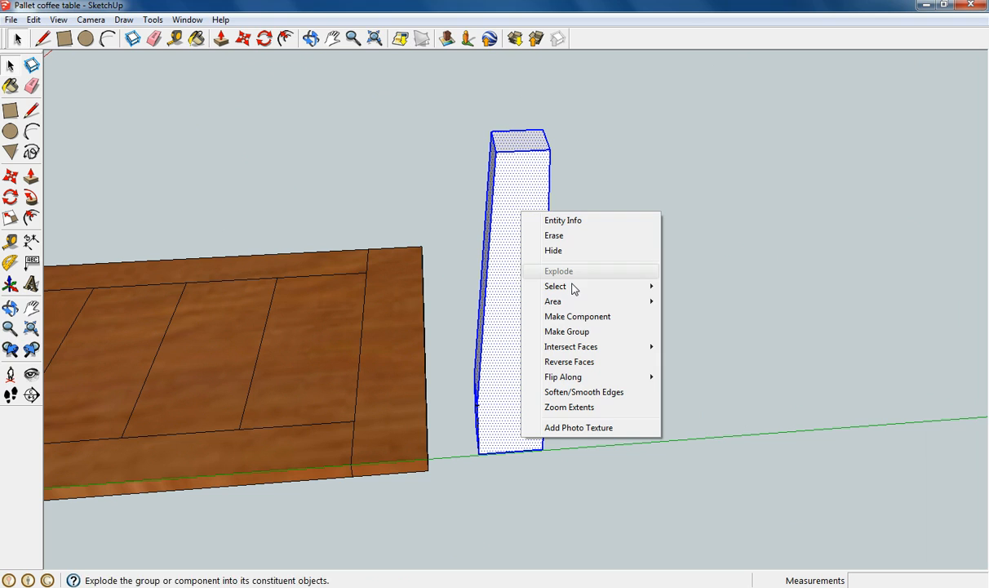
# Step: Make the tapered leg a component named 'leg', replacing the existing definition
pyautogui.click(577, 316)
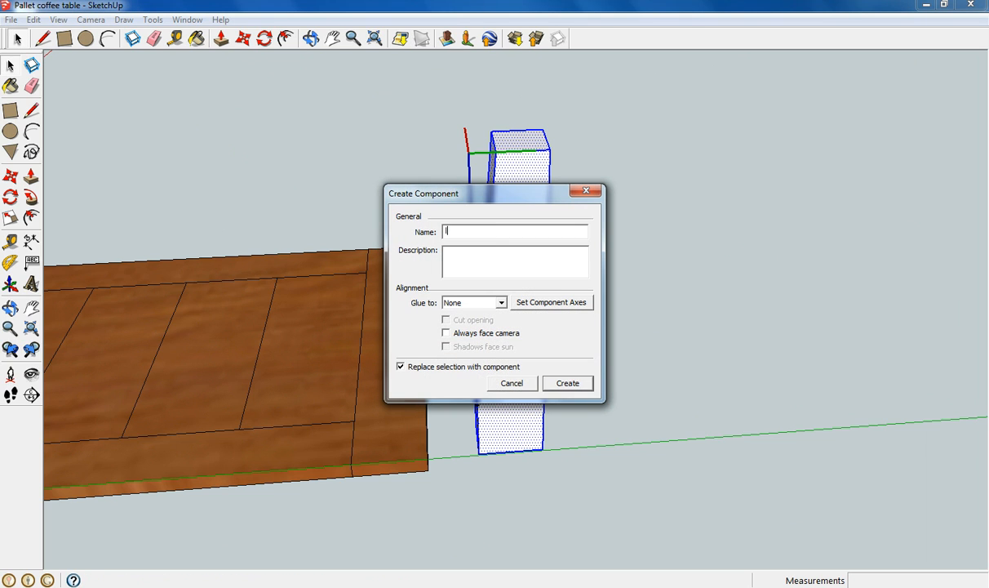
pyautogui.write('leg')
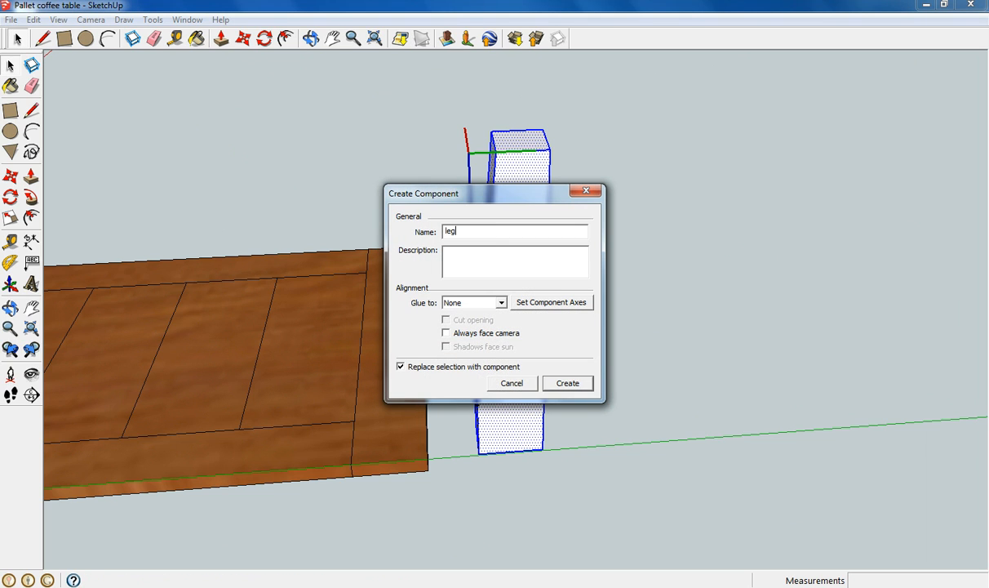
pyautogui.click(567, 383)
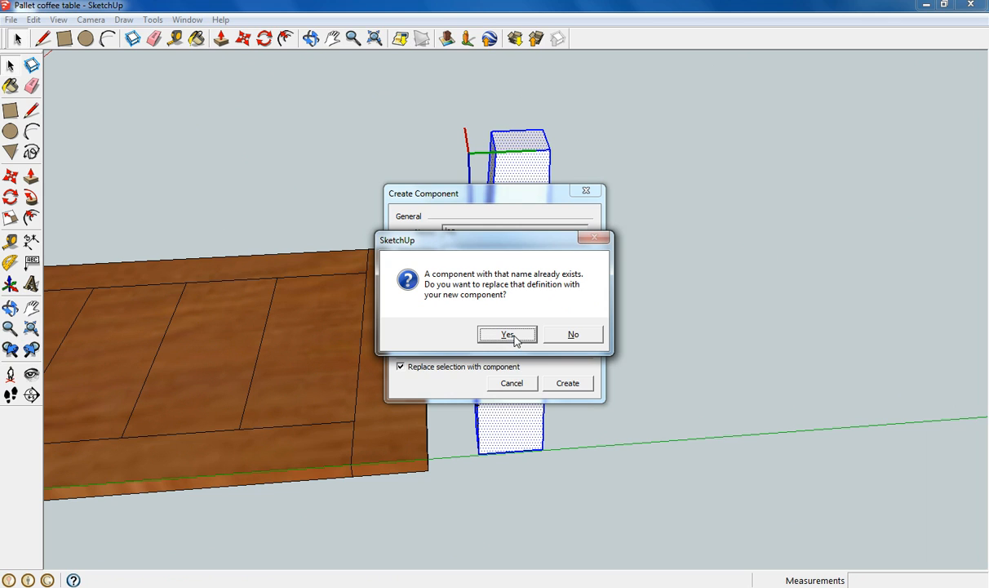
pyautogui.click(507, 334)
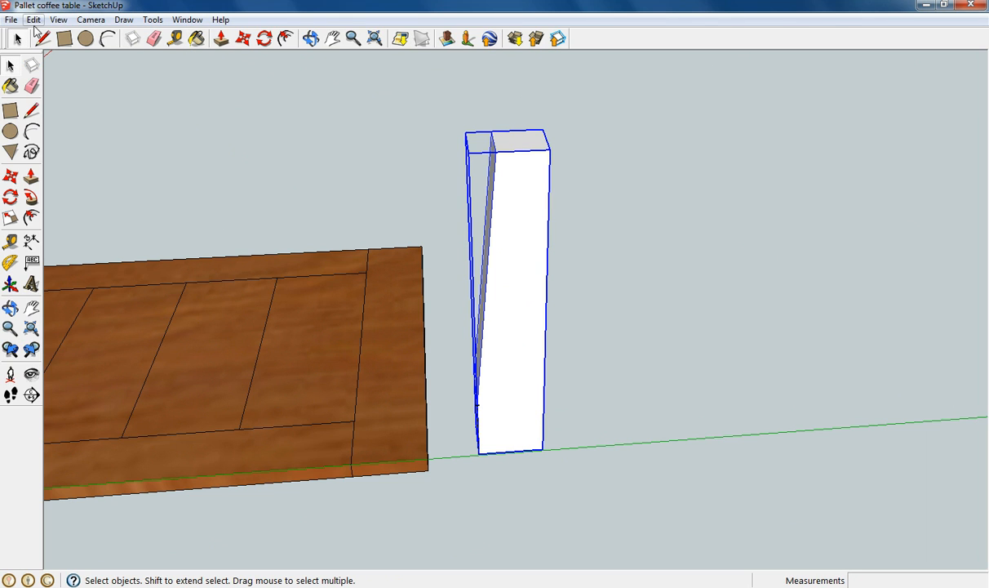
# Step: Paste copies of the leg and move them out beside the table top
pyautogui.click(33, 20)
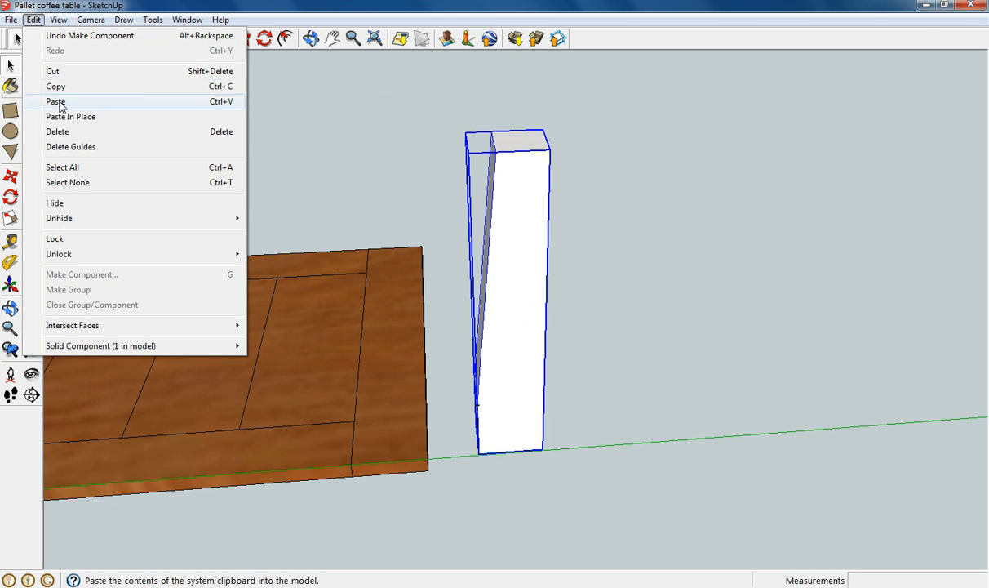
pyautogui.click(58, 102)
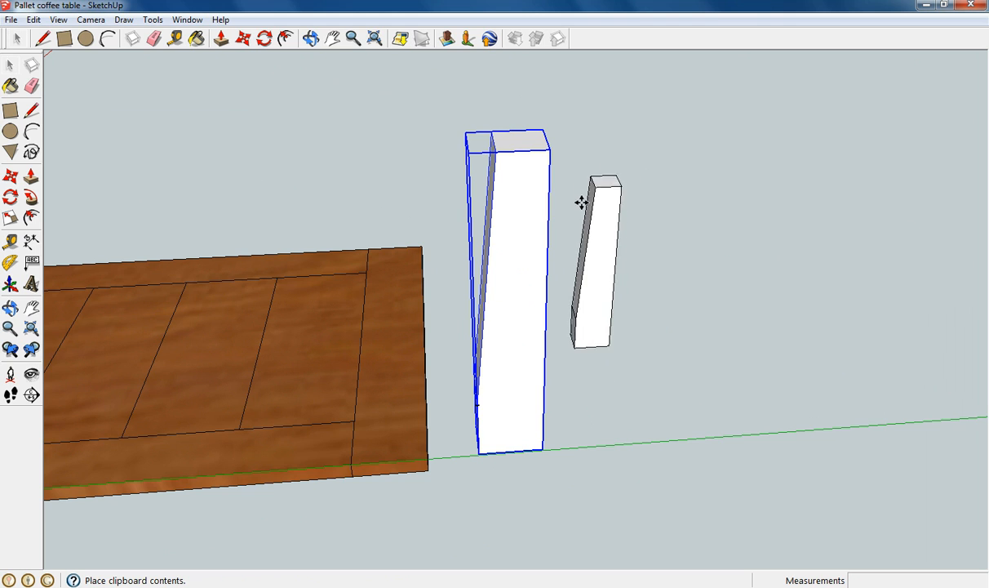
pyautogui.moveTo(580, 202); pyautogui.dragTo(586, 306)
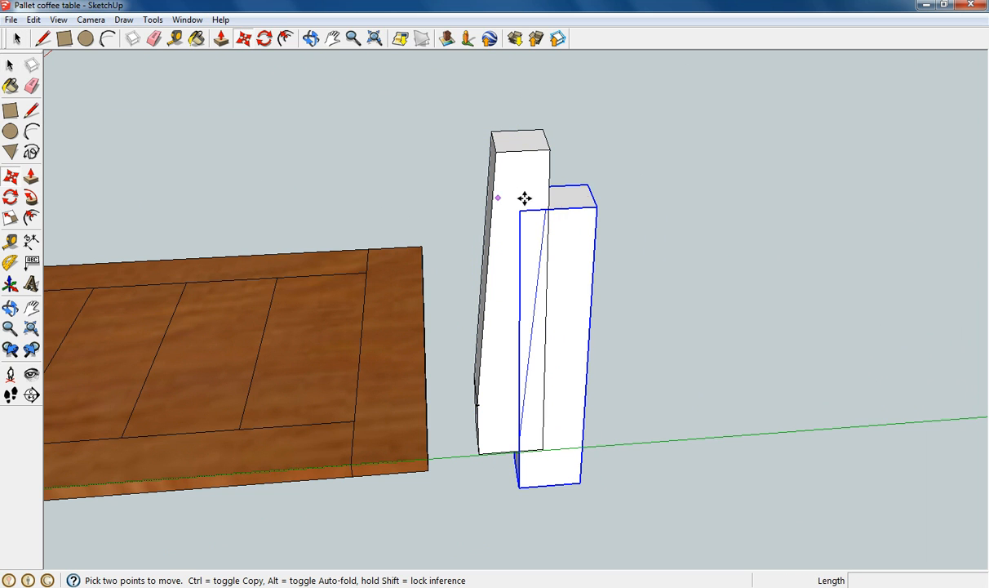
pyautogui.click(34, 20)
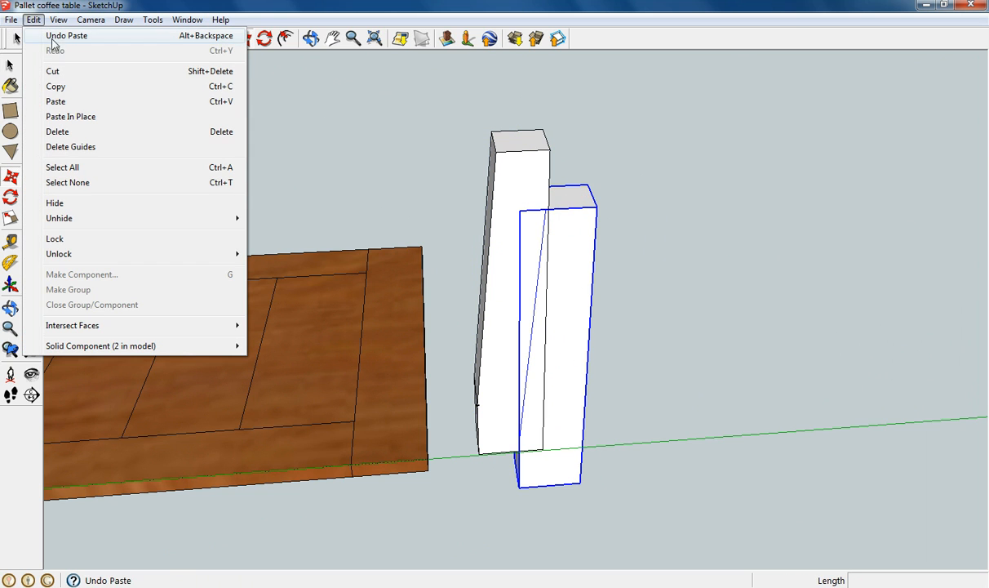
pyautogui.click(65, 108)
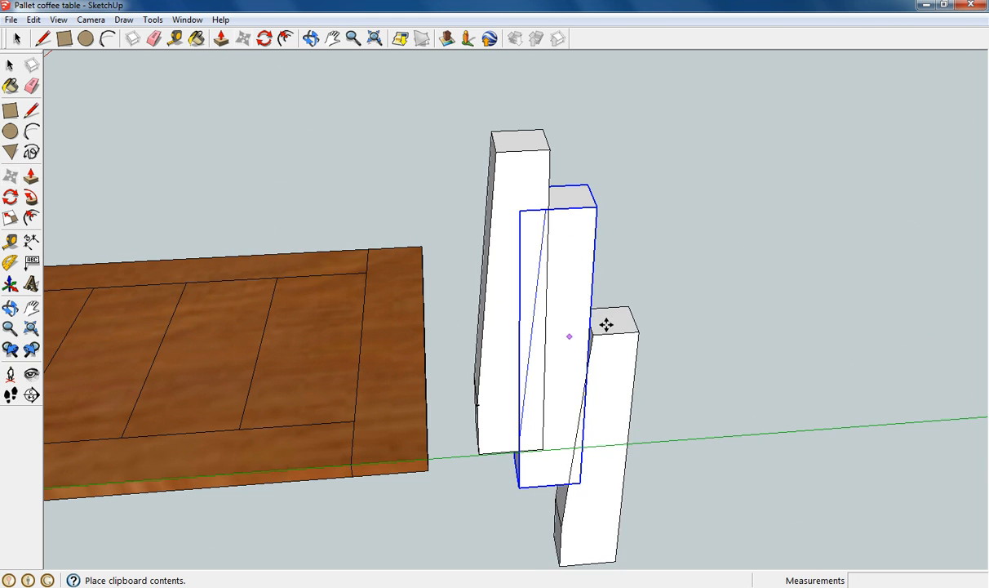
pyautogui.click(33, 20)
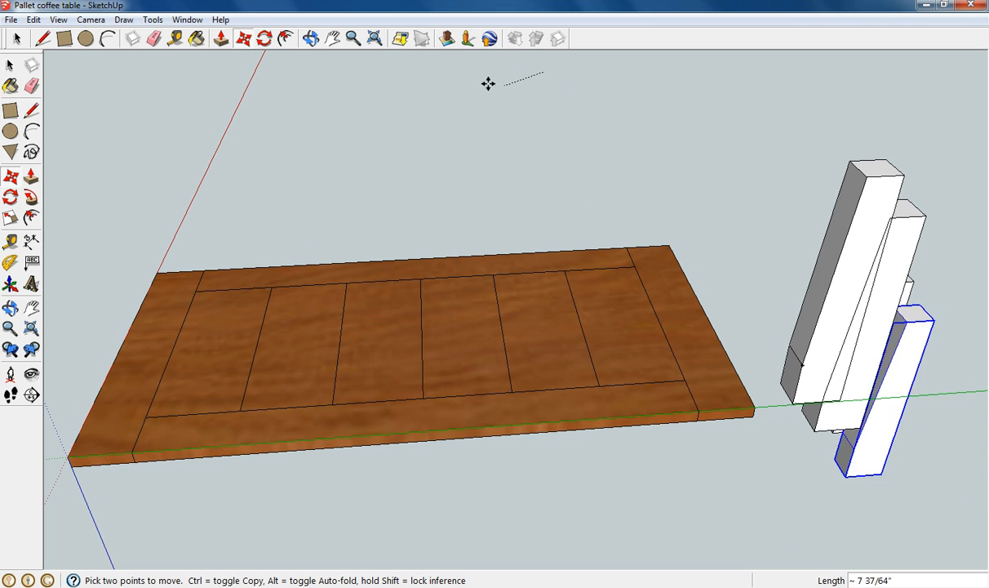
pyautogui.moveTo(889, 384); pyautogui.dragTo(735, 457)
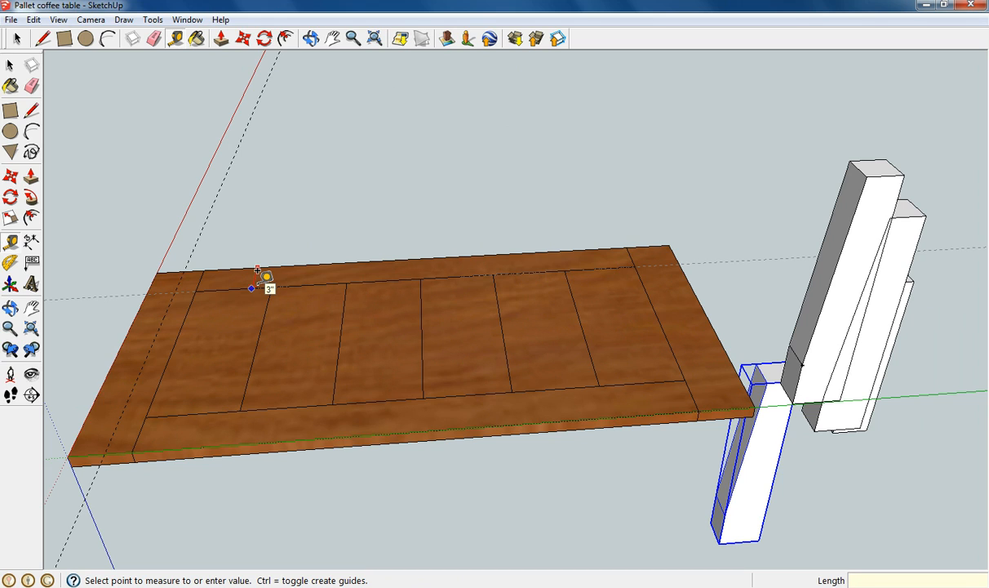
# Step: Place Tape Measure guides 2 inches in from the tabletop's edges
pyautogui.write('2"')
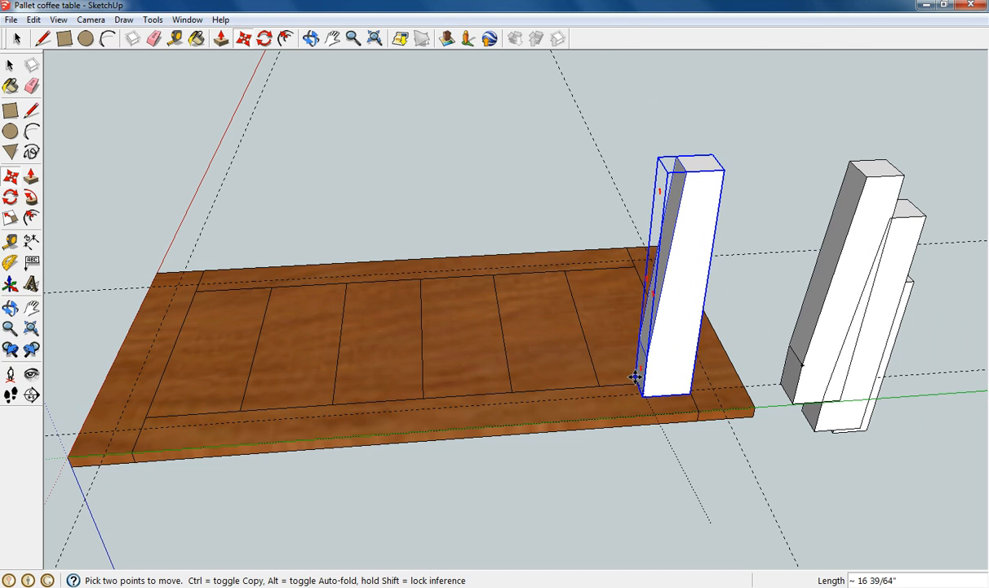
# Step: Move three legs onto the far and near tabletop corners along the guides
pyautogui.moveTo(634, 377); pyautogui.dragTo(625, 367)
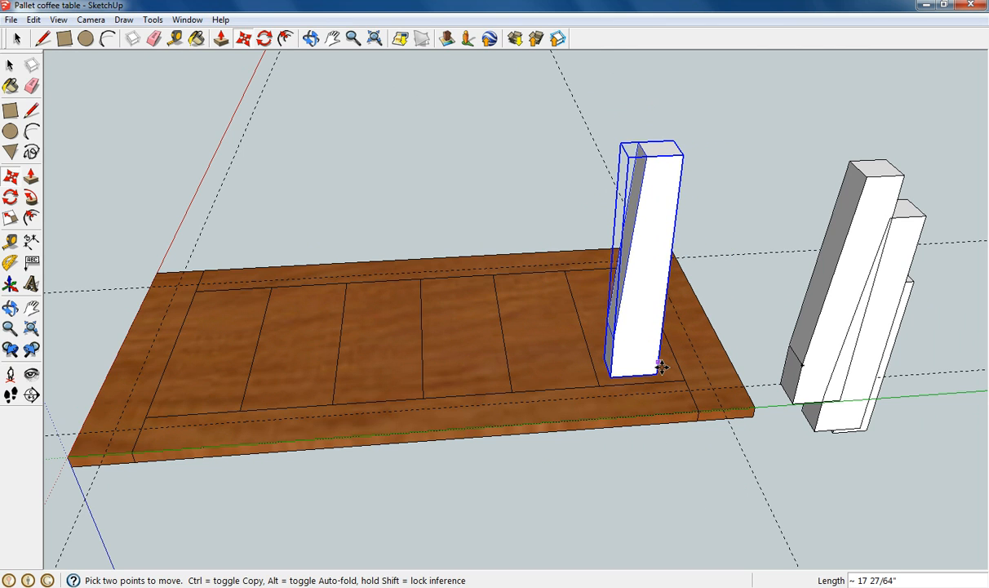
pyautogui.moveTo(657, 367); pyautogui.dragTo(713, 385)
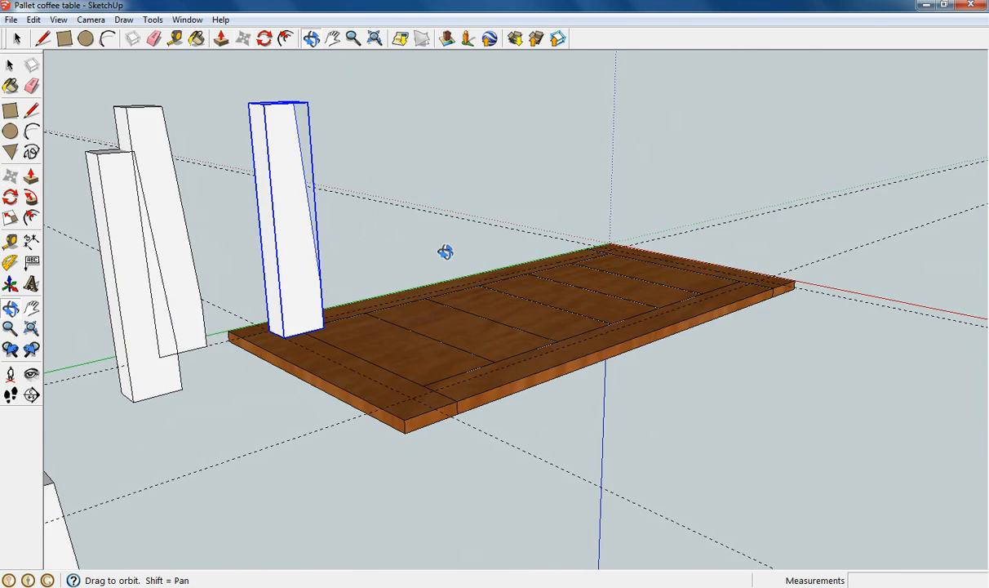
pyautogui.moveTo(445, 251); pyautogui.dragTo(289, 268)
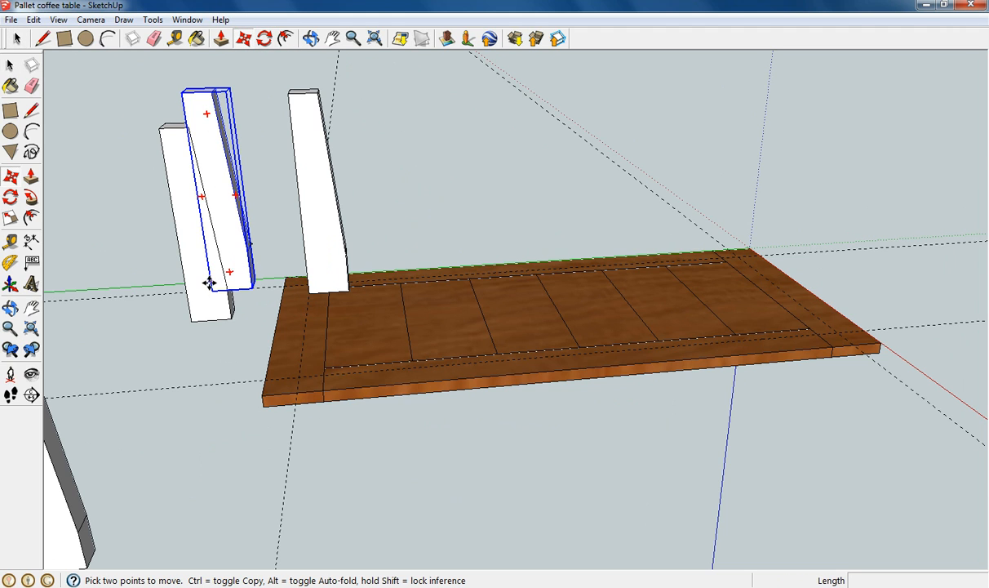
pyautogui.moveTo(208, 282); pyautogui.dragTo(307, 374)
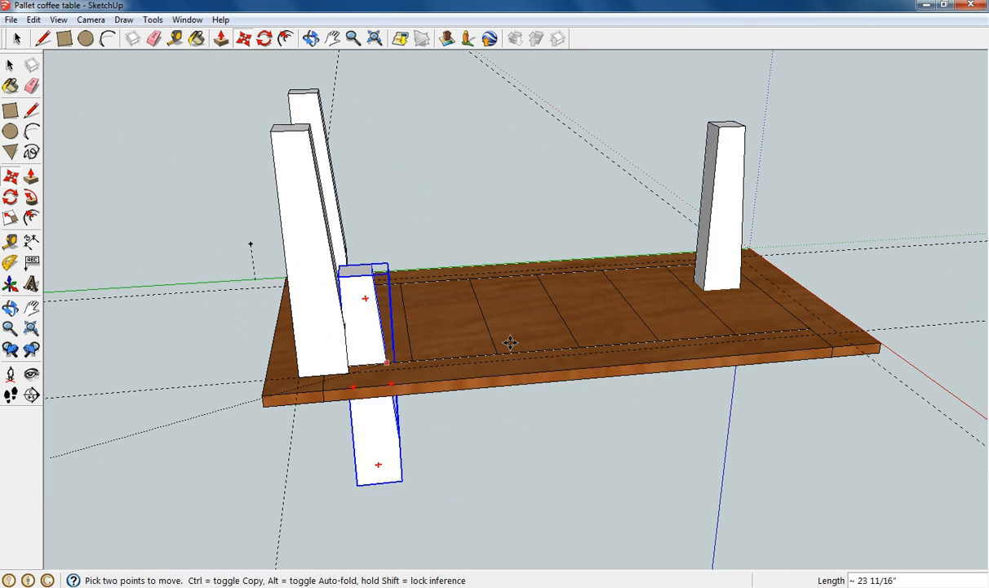
pyautogui.moveTo(366, 367); pyautogui.dragTo(872, 212)
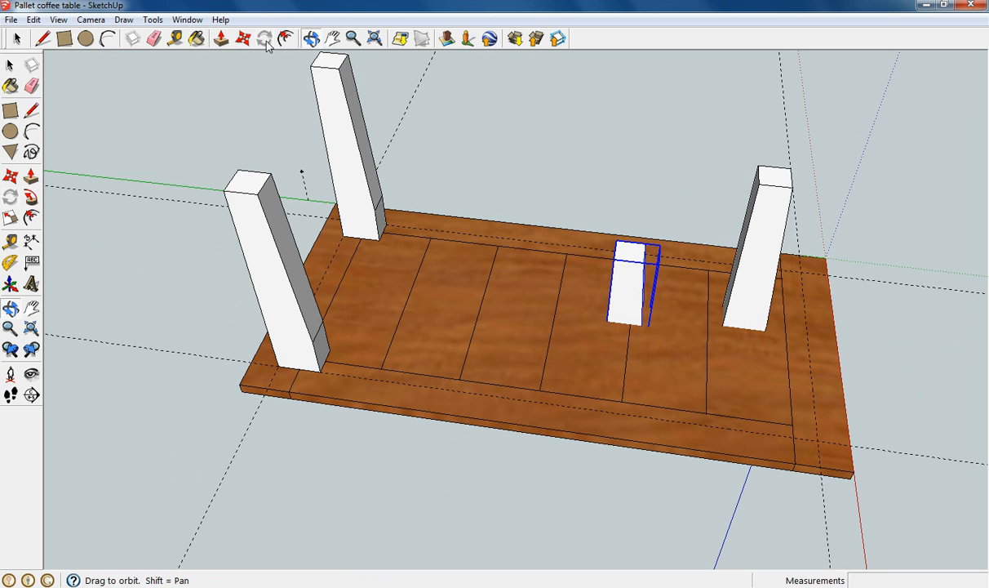
# Step: Turn the middle leg copy with the Rotate protractor, then select the back-right leg
pyautogui.click(265, 41)
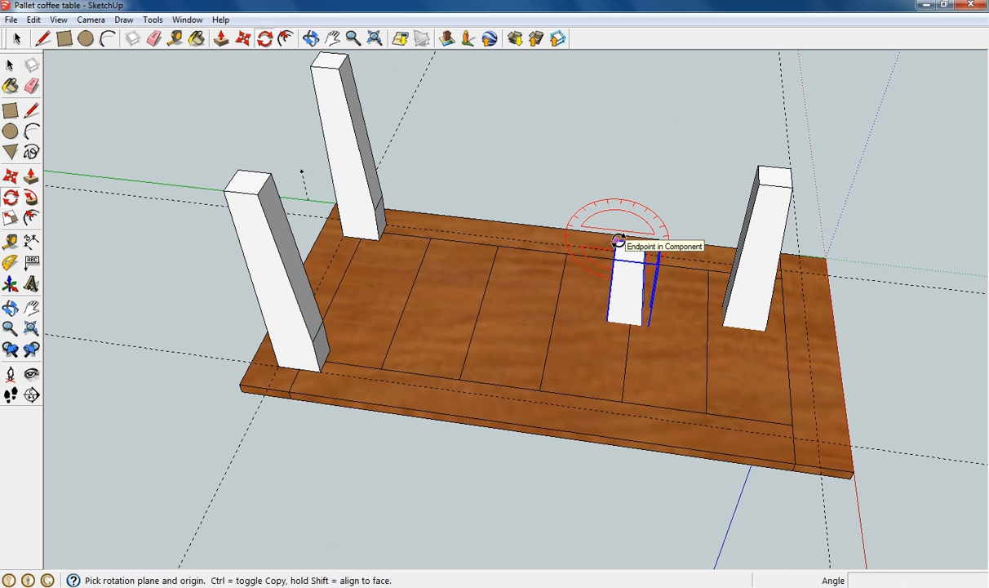
pyautogui.click(618, 241)
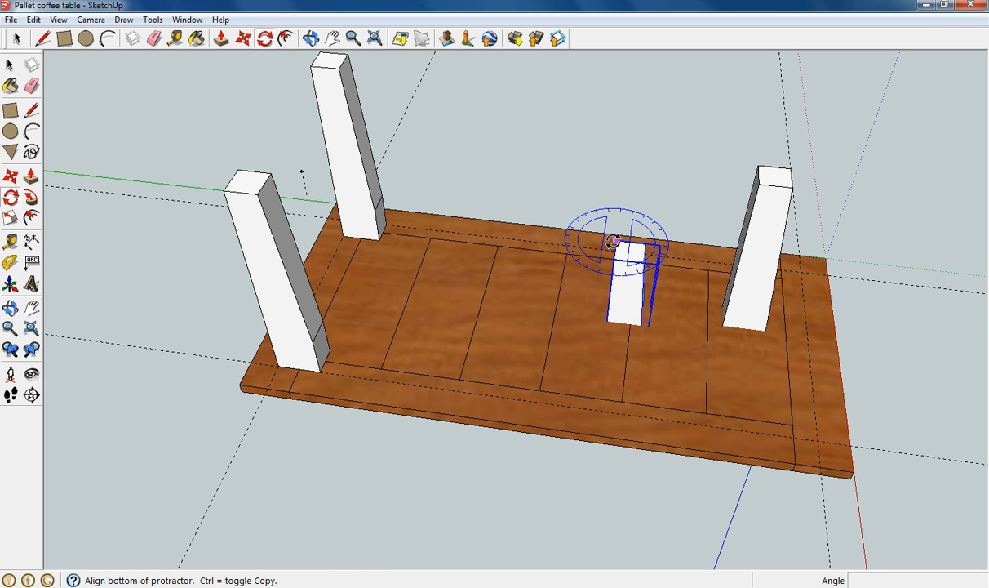
pyautogui.moveTo(616, 241); pyautogui.dragTo(514, 245)
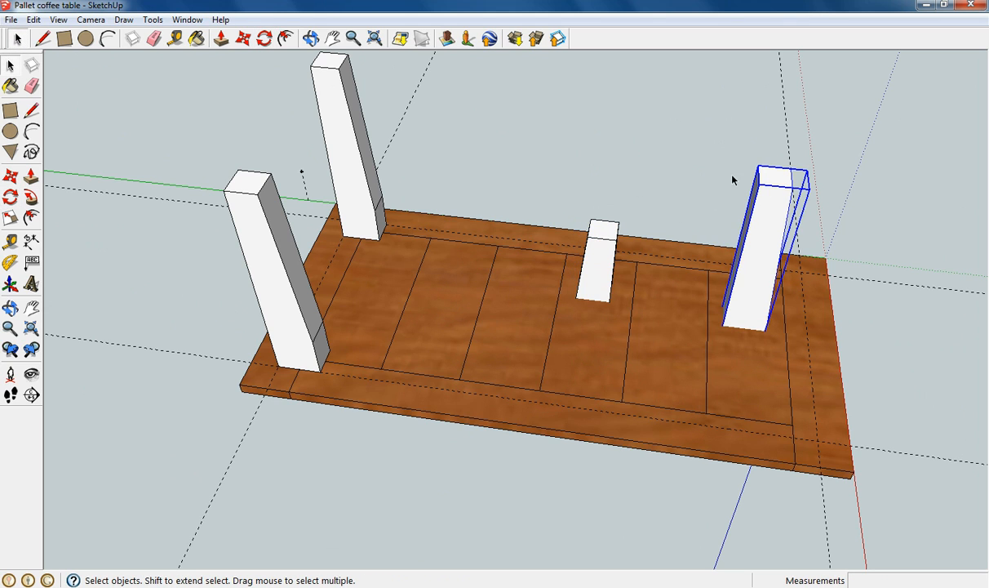
pyautogui.click(263, 39)
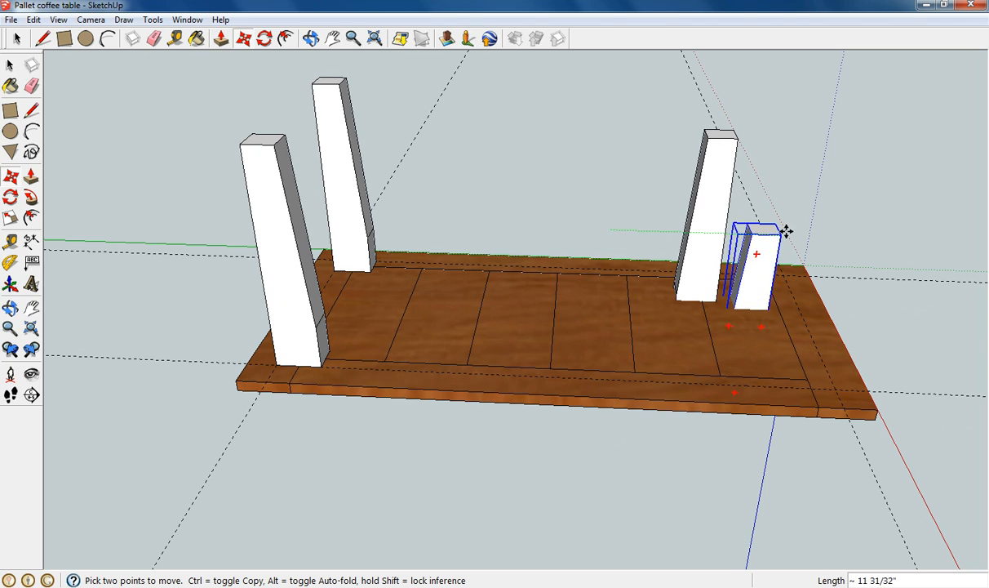
# Step: Move the leg copies to the front-right and remaining open tabletop corners
pyautogui.moveTo(755, 253); pyautogui.dragTo(729, 457)
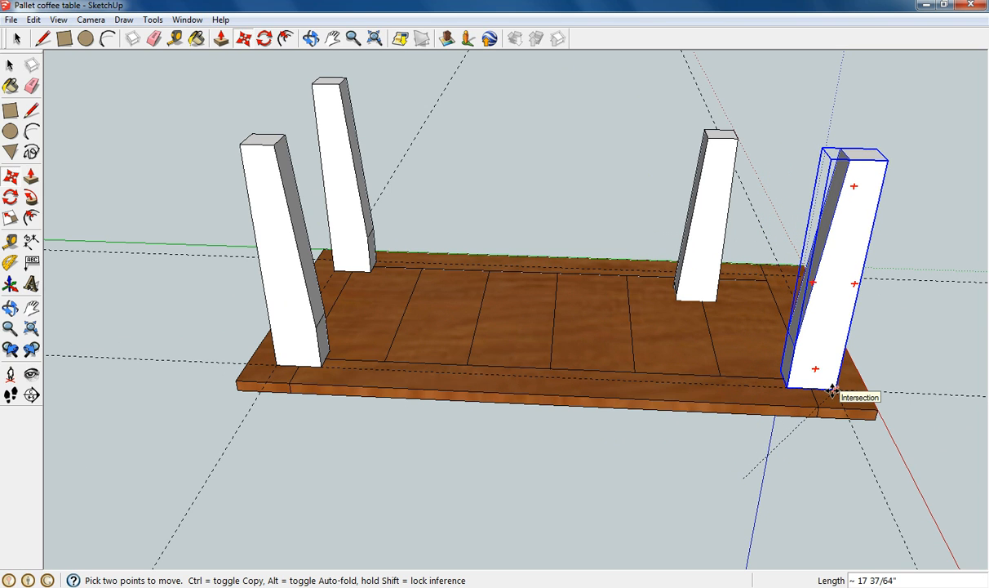
pyautogui.click(310, 40)
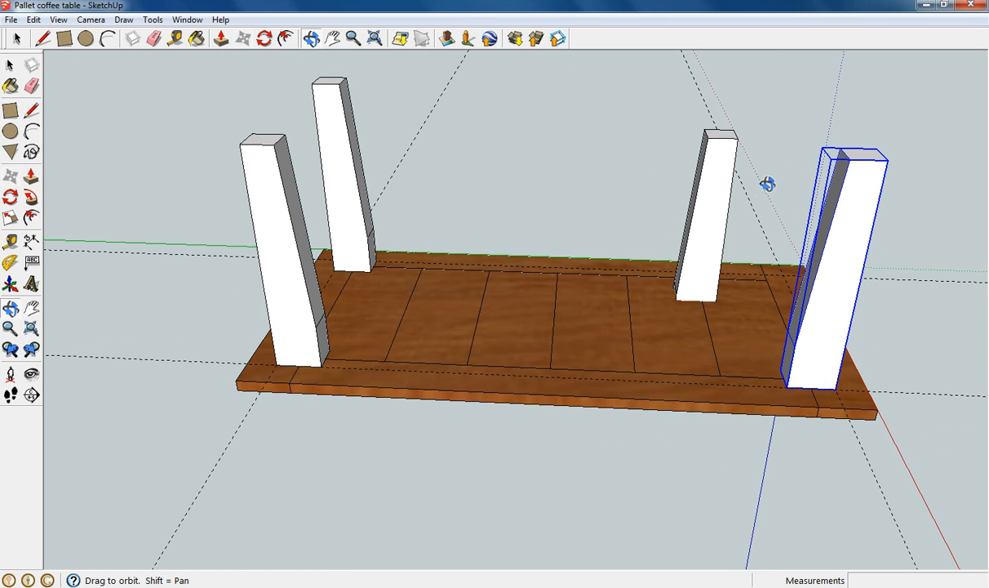
pyautogui.moveTo(767, 184); pyautogui.dragTo(475, 213)
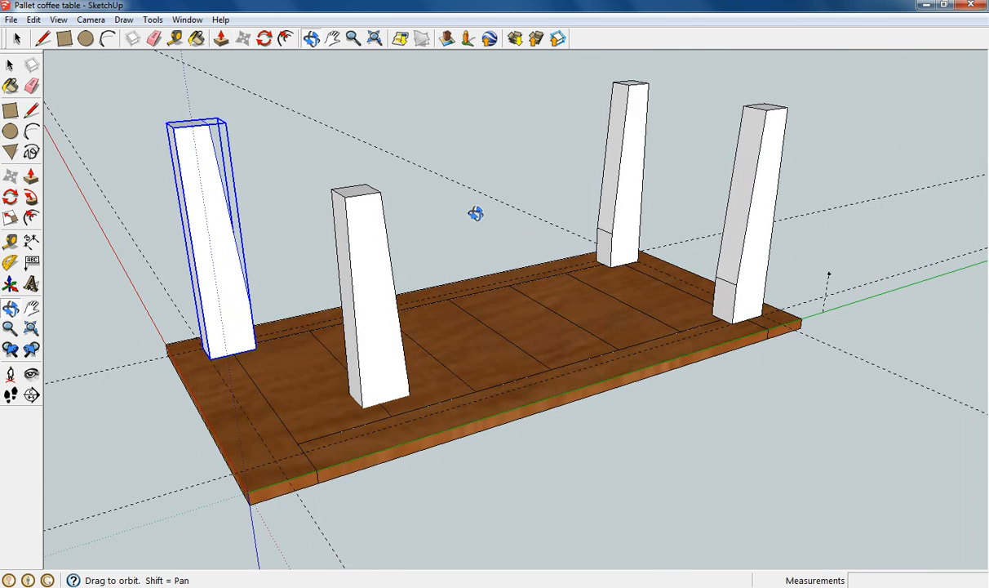
pyautogui.moveTo(476, 213); pyautogui.dragTo(319, 55)
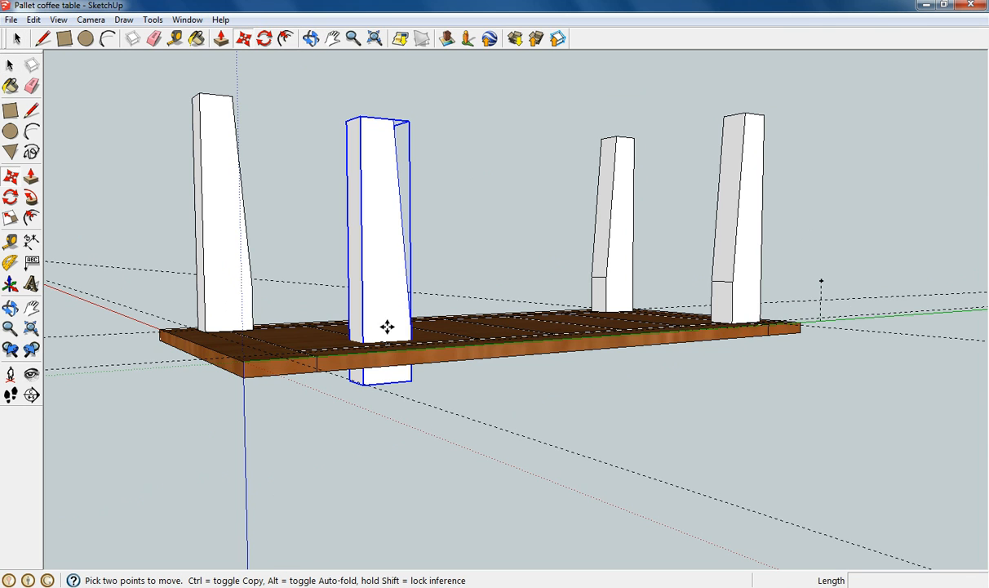
pyautogui.moveTo(387, 326); pyautogui.dragTo(314, 197)
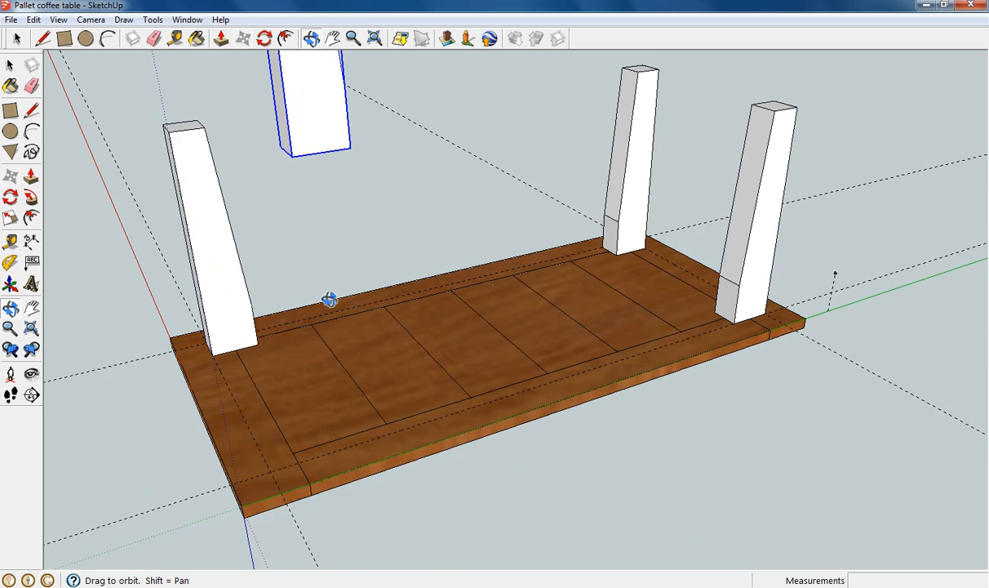
pyautogui.moveTo(329, 301); pyautogui.dragTo(251, 150)
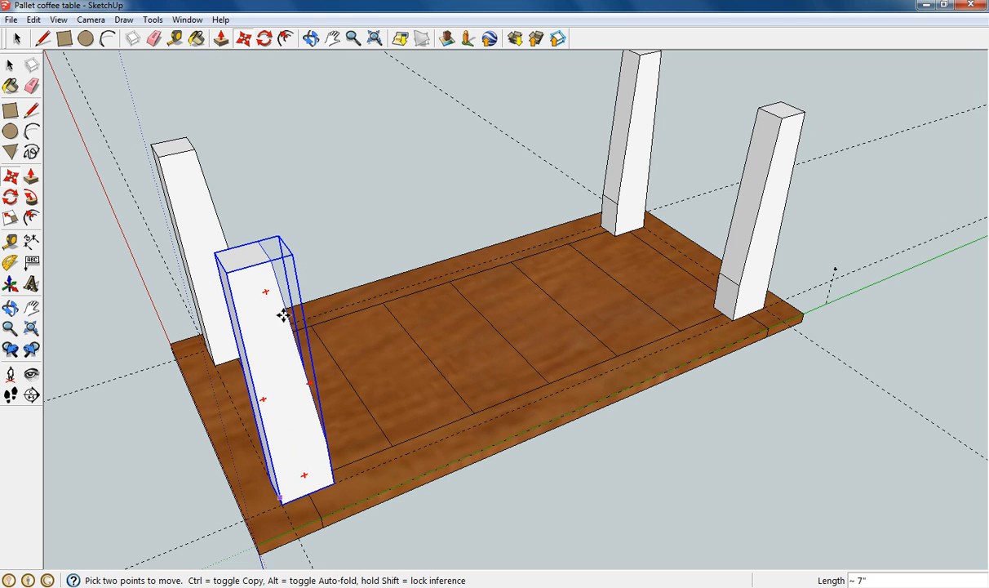
pyautogui.click(311, 42)
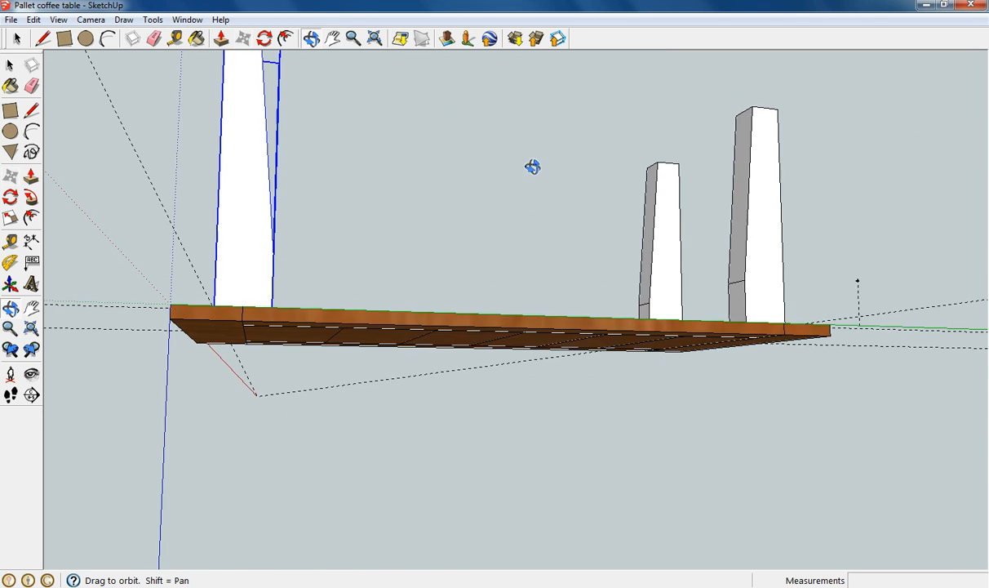
pyautogui.moveTo(532, 167); pyautogui.dragTo(415, 333)
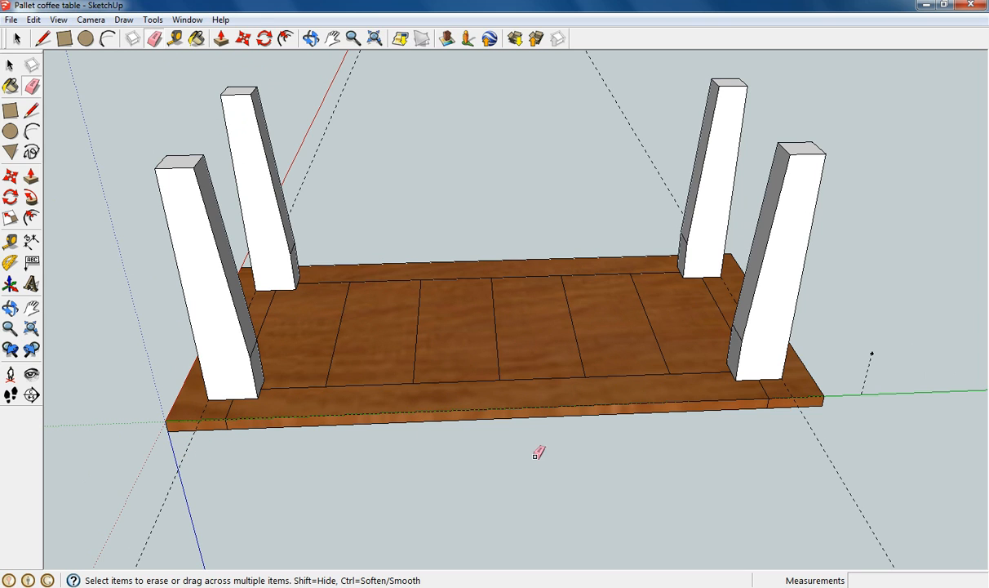
pyautogui.moveTo(875, 371)
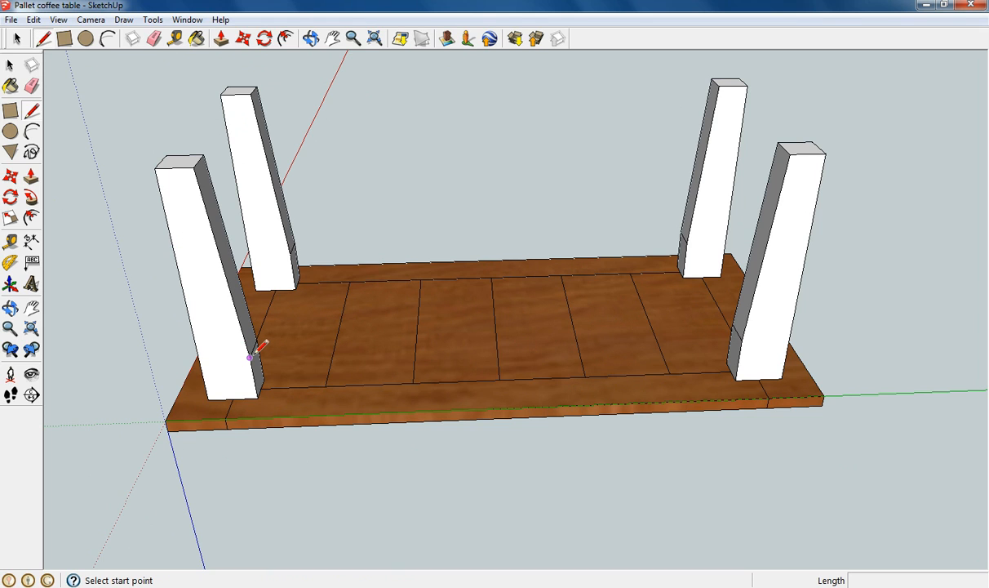
# Step: Outline a skirt face between the front legs and push/pull it 1 inch into a board
pyautogui.click(249, 357)
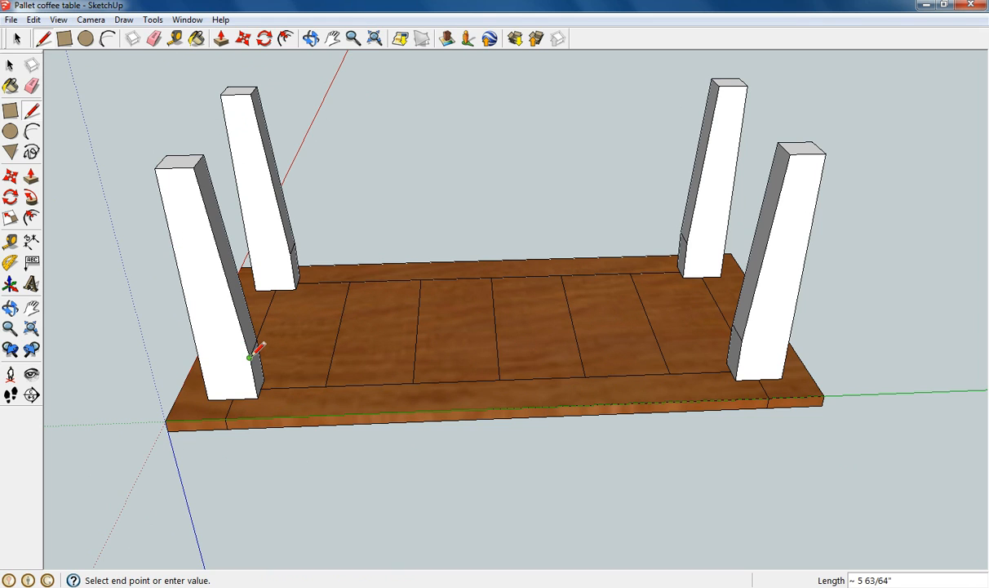
pyautogui.moveTo(251, 359); pyautogui.dragTo(741, 337)
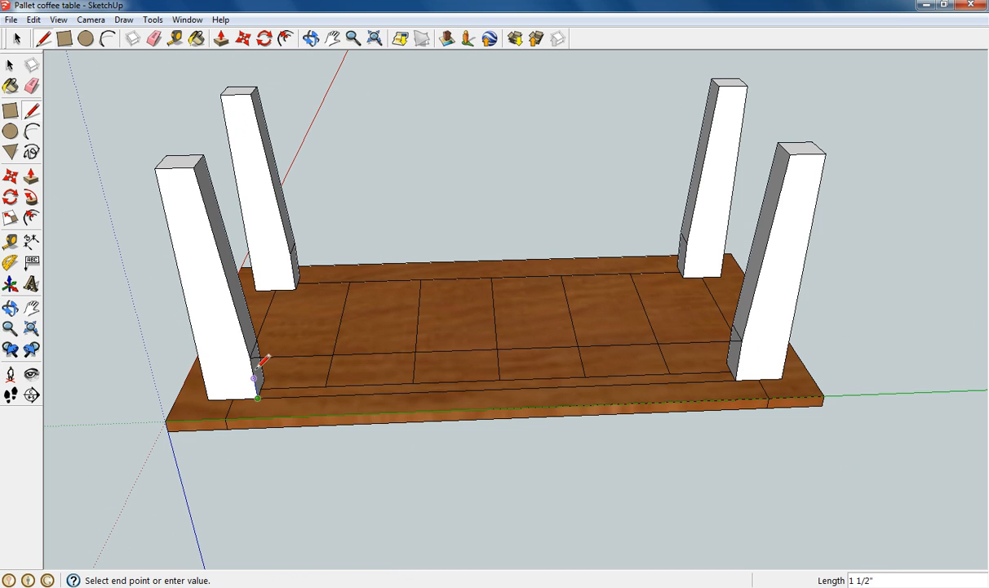
pyautogui.click(221, 40)
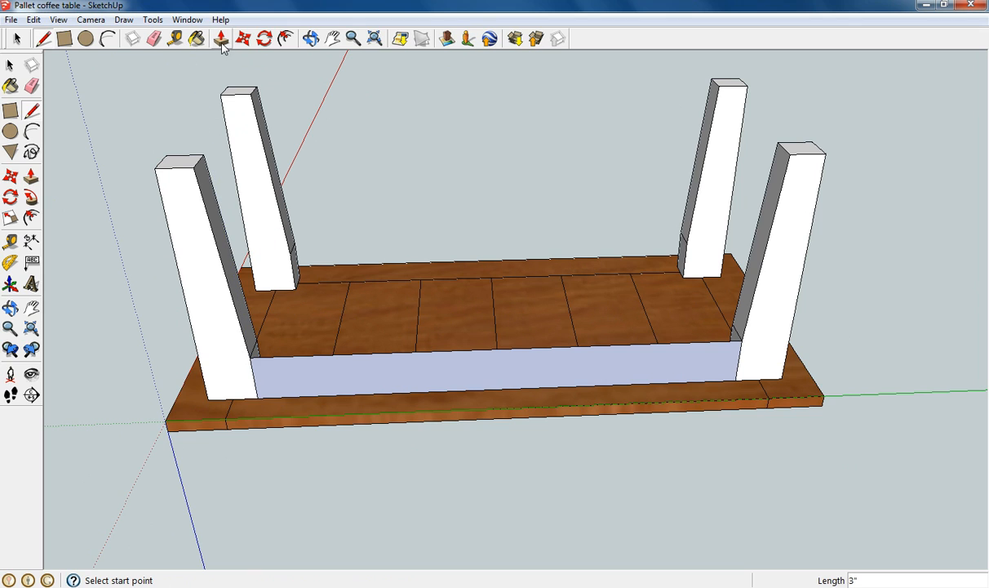
pyautogui.click(221, 40)
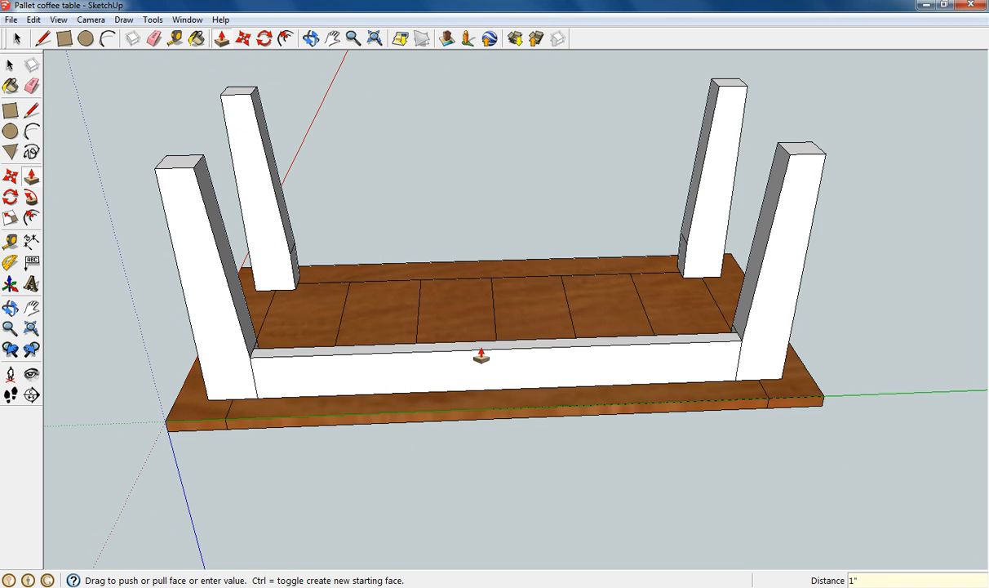
pyautogui.click(285, 41)
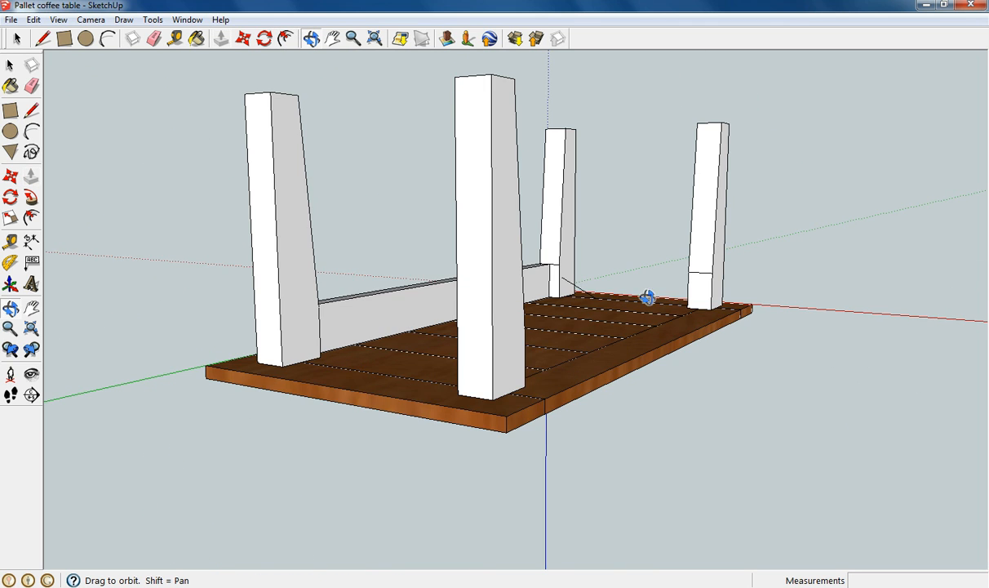
# Step: Orbit to the opposite long side and draw the second skirt outline between its legs
pyautogui.moveTo(644, 298); pyautogui.dragTo(357, 349)
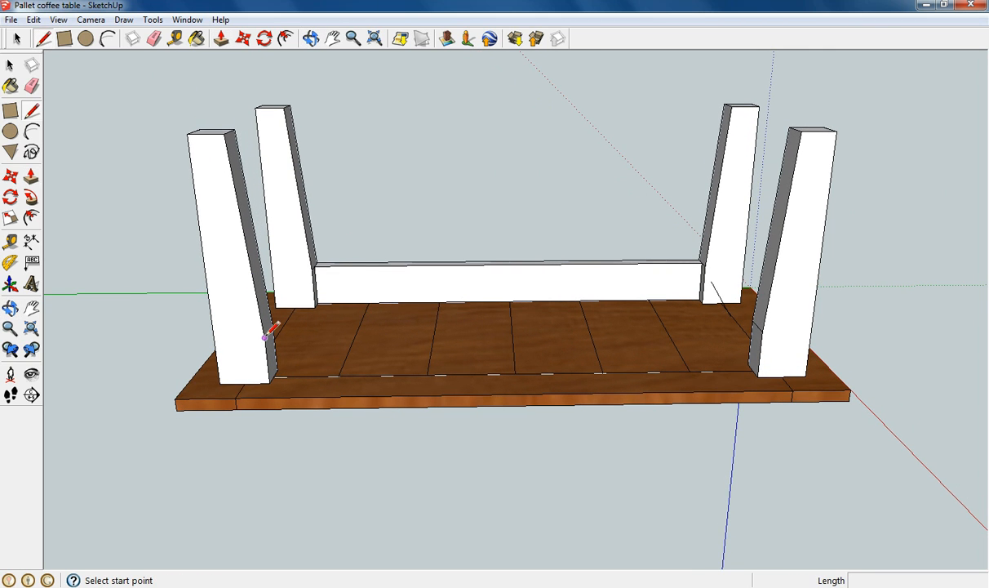
pyautogui.click(770, 330)
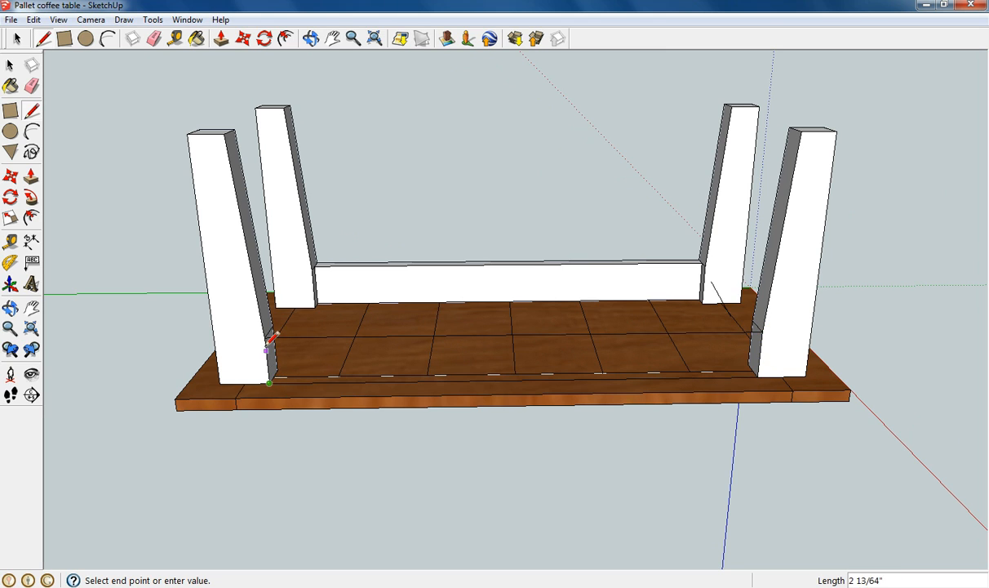
pyautogui.click(222, 39)
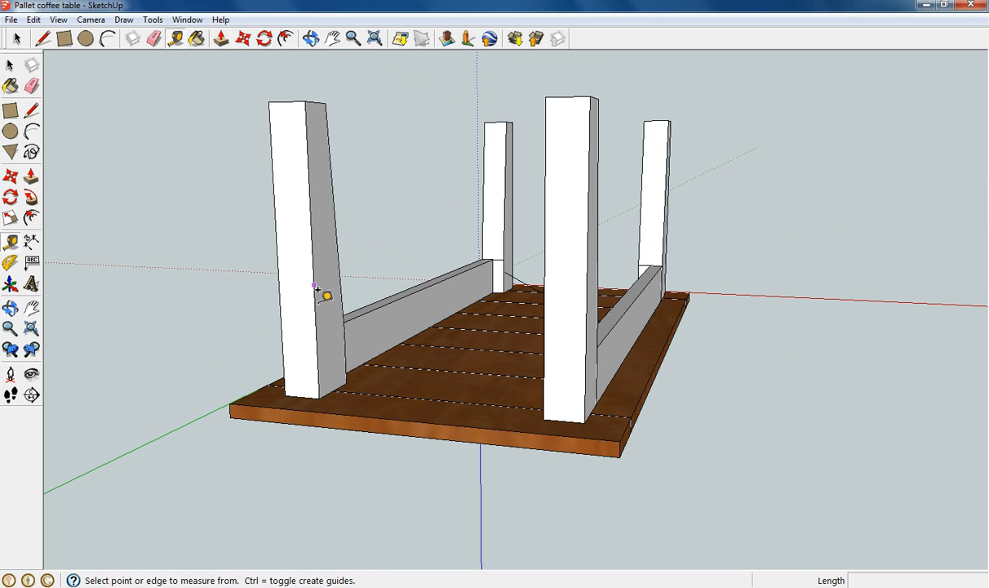
# Step: Mark a 3" skirt height on the leg and push the end face into a skirt board
pyautogui.click(318, 288)
pyautogui.write('3"')
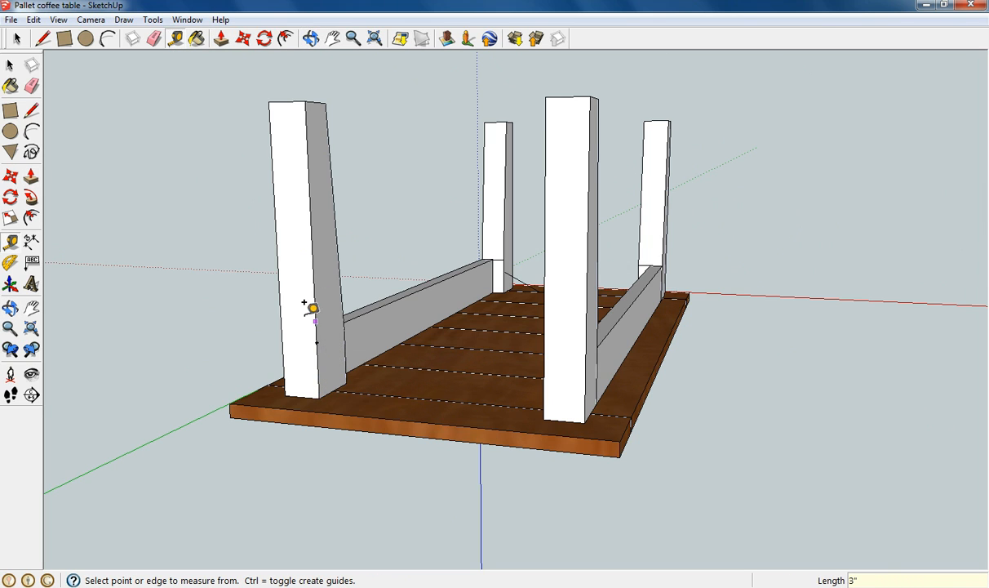
pyautogui.moveTo(45, 41)
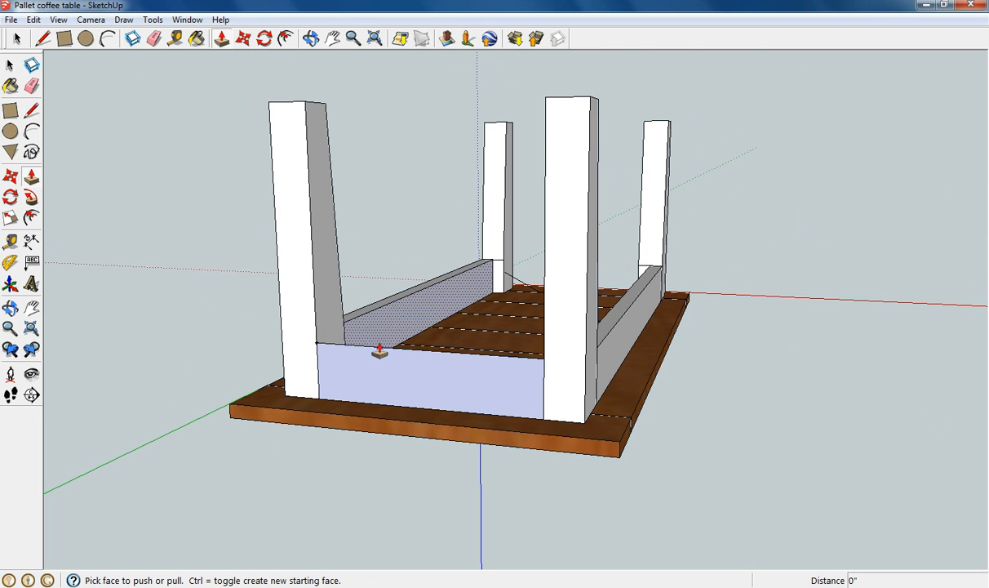
pyautogui.moveTo(380, 353); pyautogui.dragTo(396, 360)
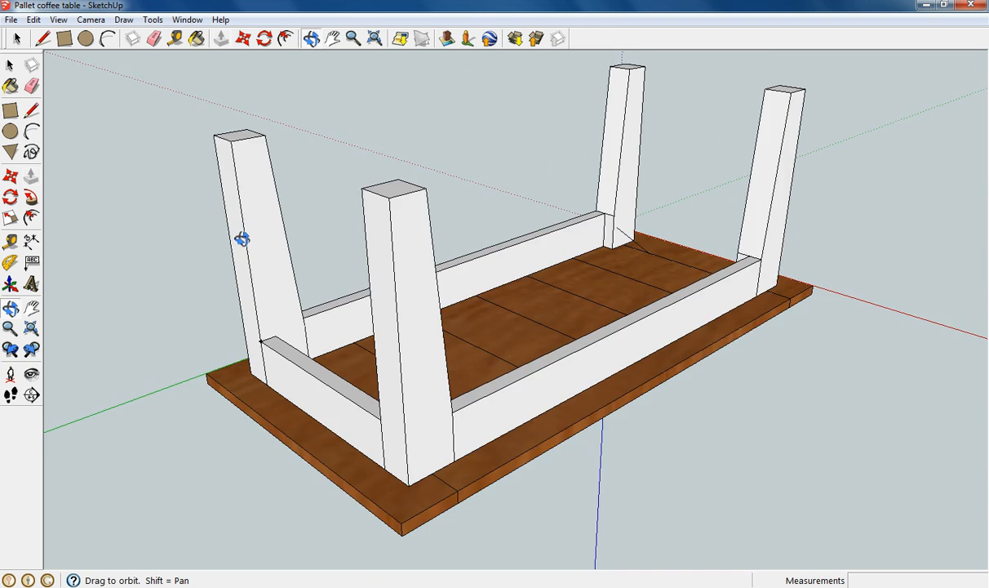
# Step: Orbit to the open short end and begin the skirt outline from the guide point
pyautogui.moveTo(241, 239); pyautogui.dragTo(347, 226)
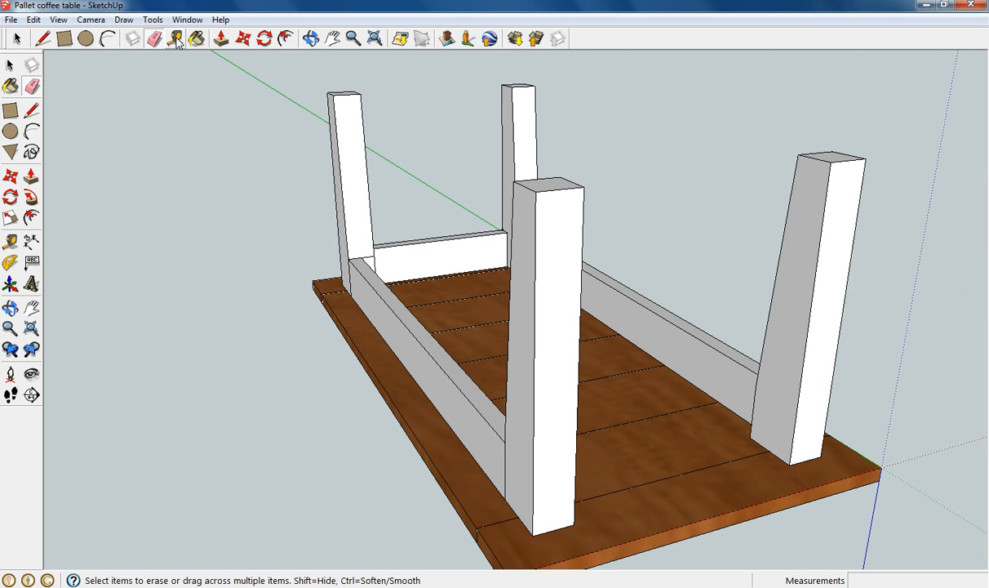
pyautogui.click(170, 38)
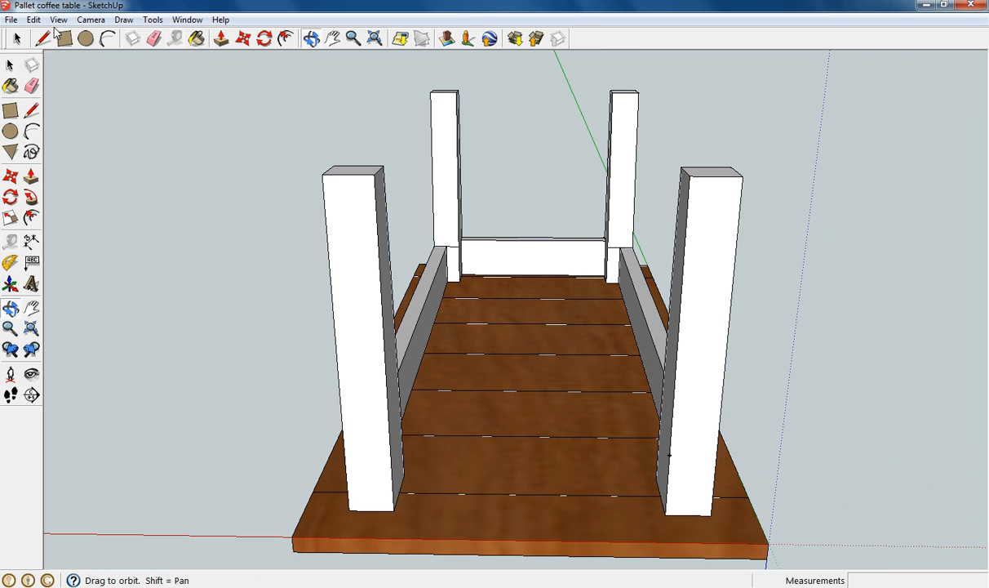
pyautogui.click(34, 37)
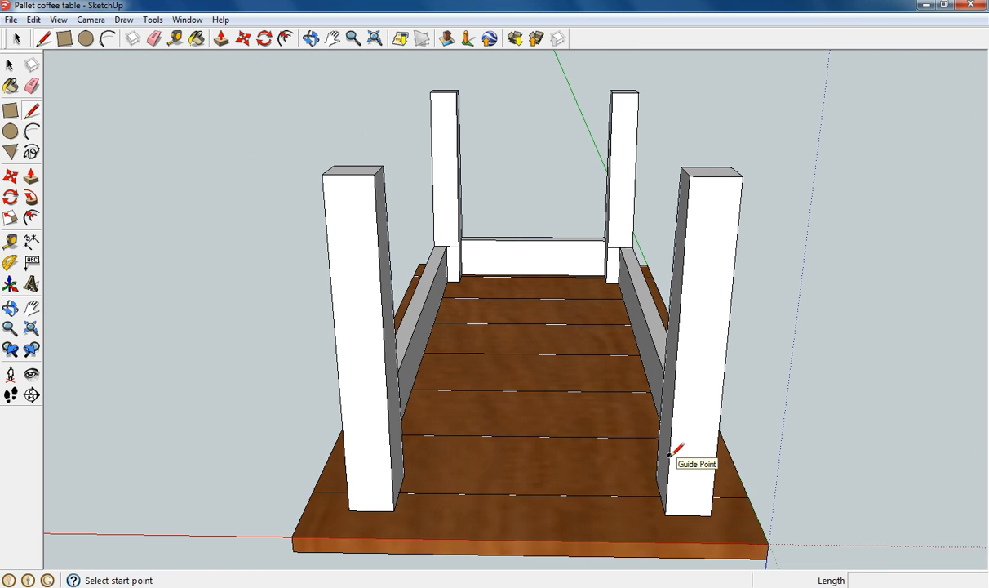
pyautogui.click(678, 451)
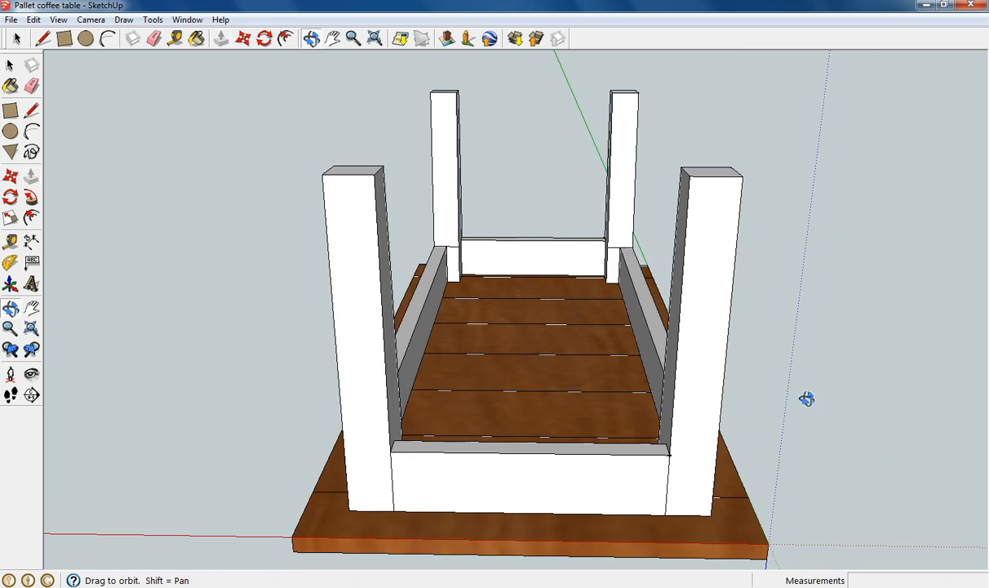
pyautogui.moveTo(807, 399); pyautogui.dragTo(635, 274)
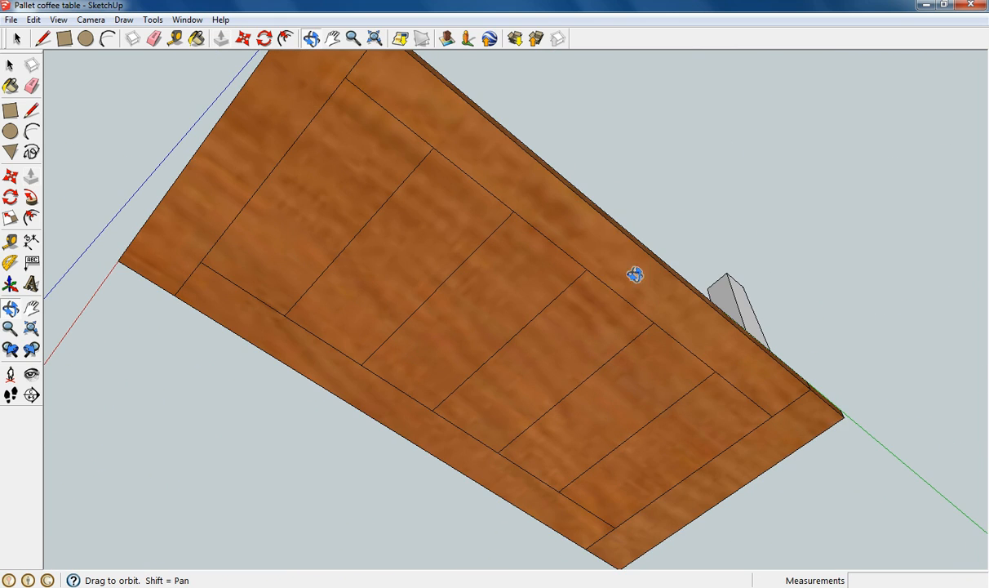
pyautogui.moveTo(635, 274); pyautogui.dragTo(687, 481)
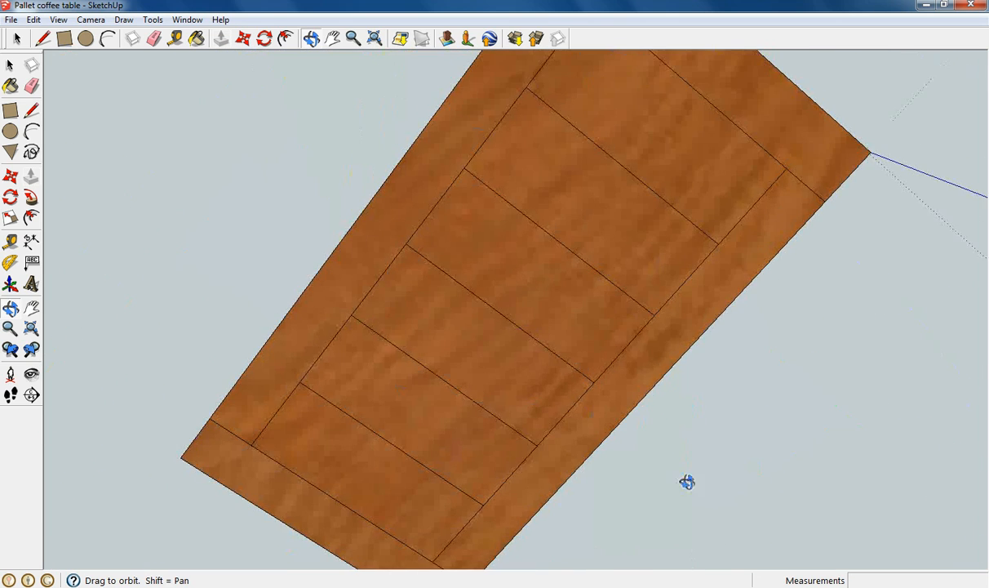
pyautogui.moveTo(687, 483); pyautogui.dragTo(573, 329)
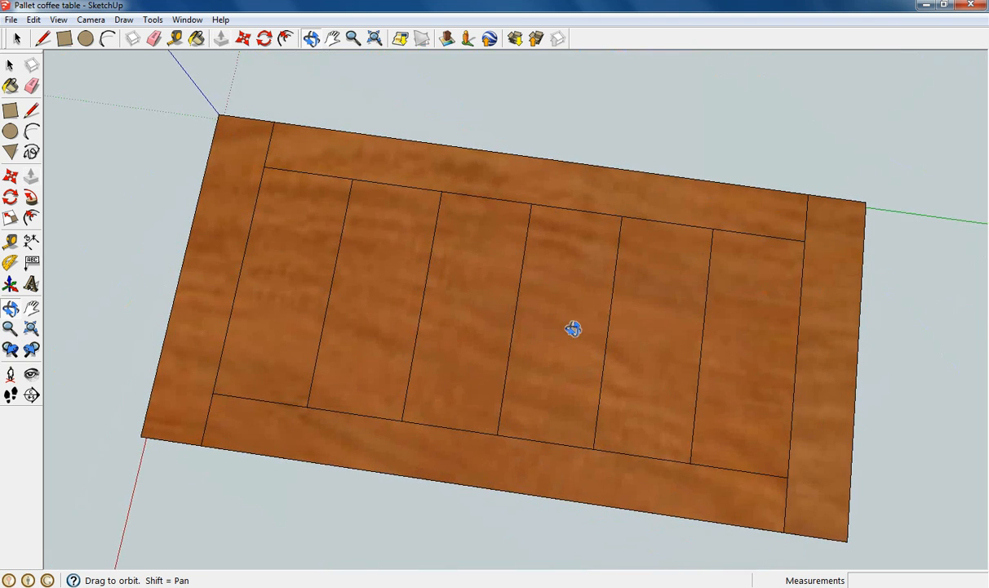
pyautogui.moveTo(572, 329); pyautogui.dragTo(427, 85)
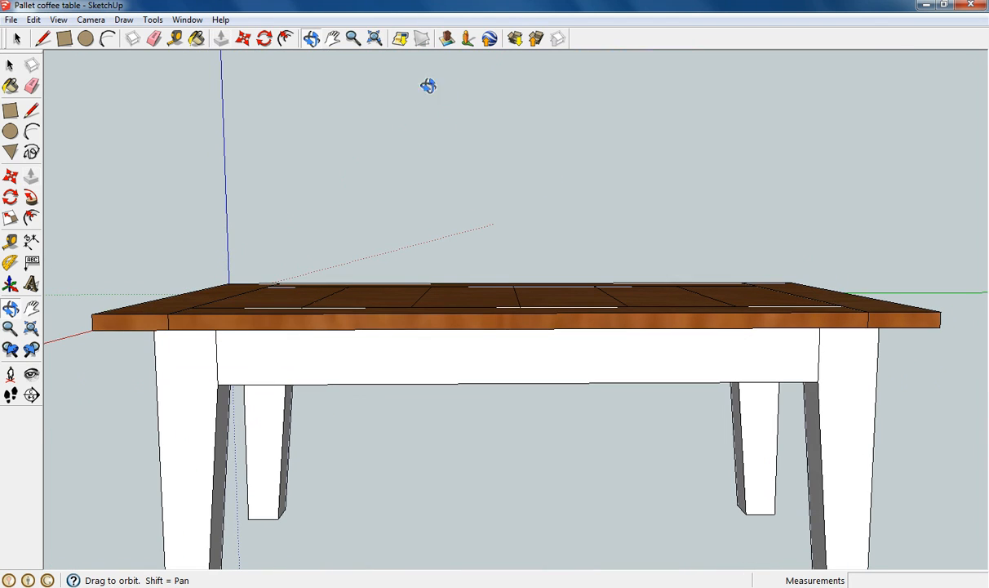
pyautogui.moveTo(428, 86); pyautogui.dragTo(518, 154)
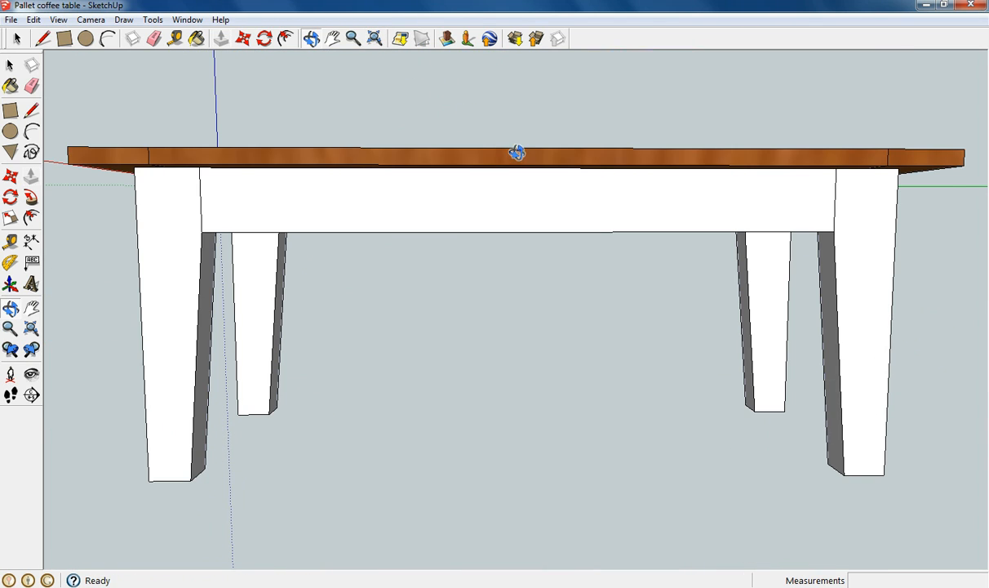
pyautogui.moveTo(518, 152); pyautogui.dragTo(395, 69)
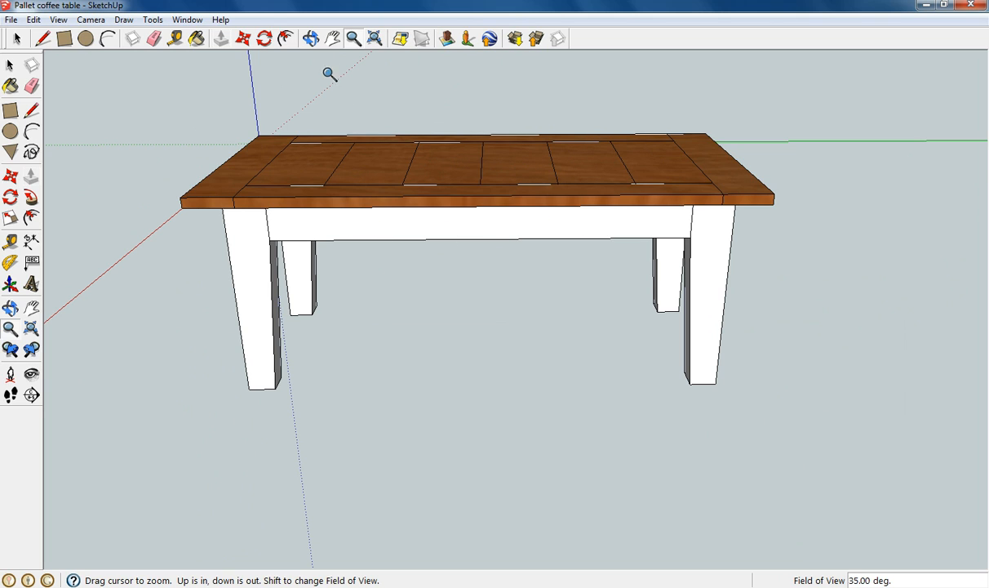
pyautogui.moveTo(432, 258)
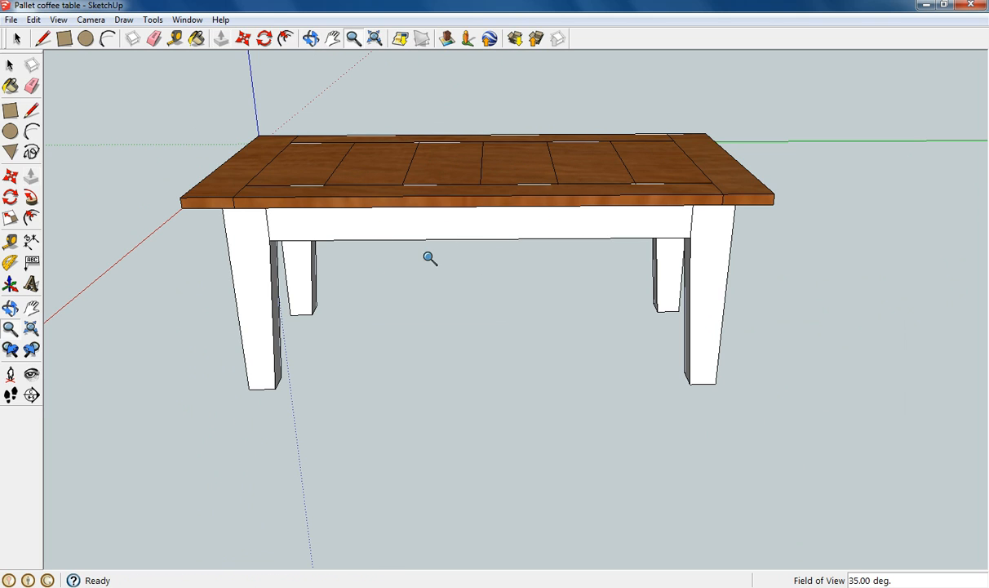
pyautogui.moveTo(323, 188)
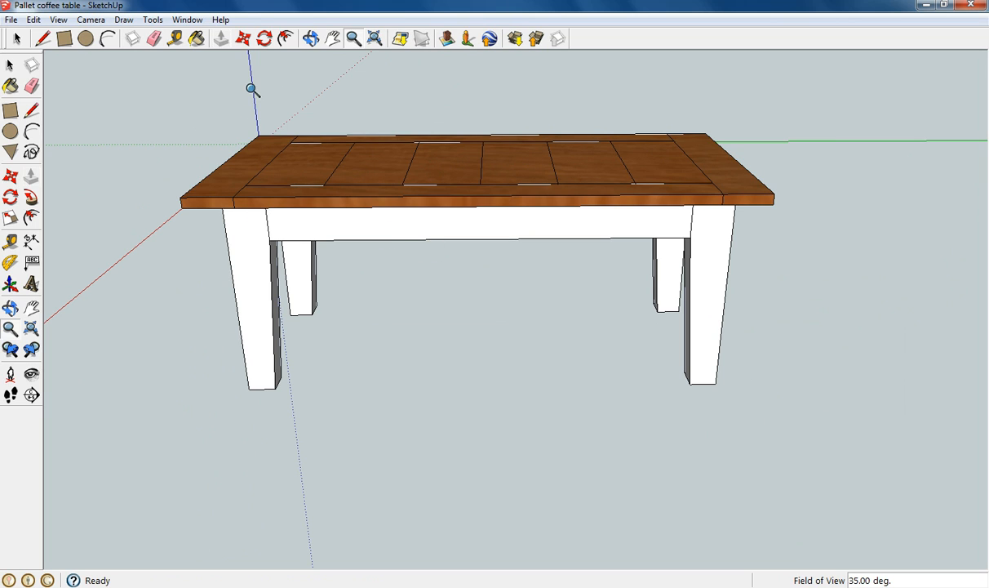
pyautogui.moveTo(305, 82)
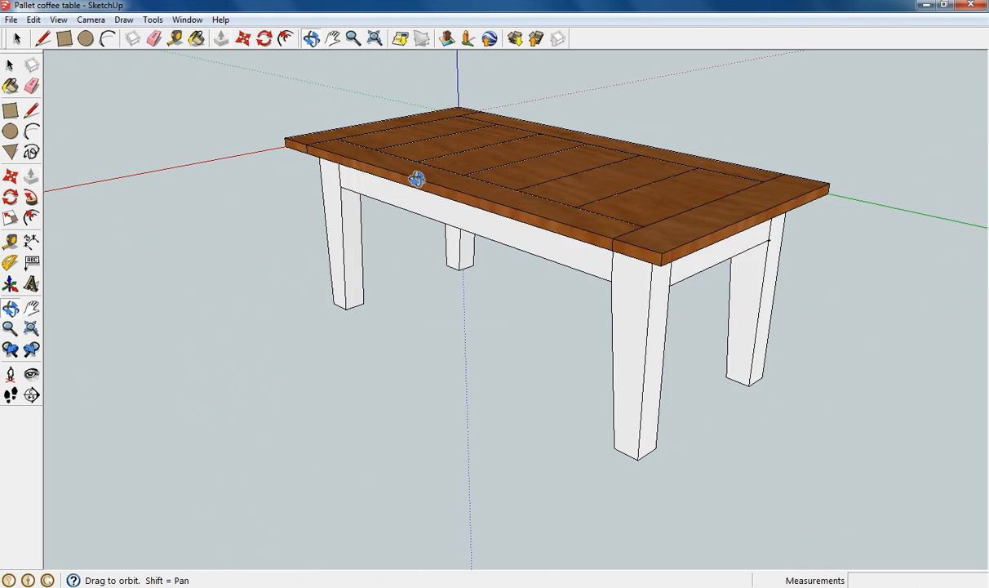
pyautogui.moveTo(418, 179); pyautogui.dragTo(826, 263)
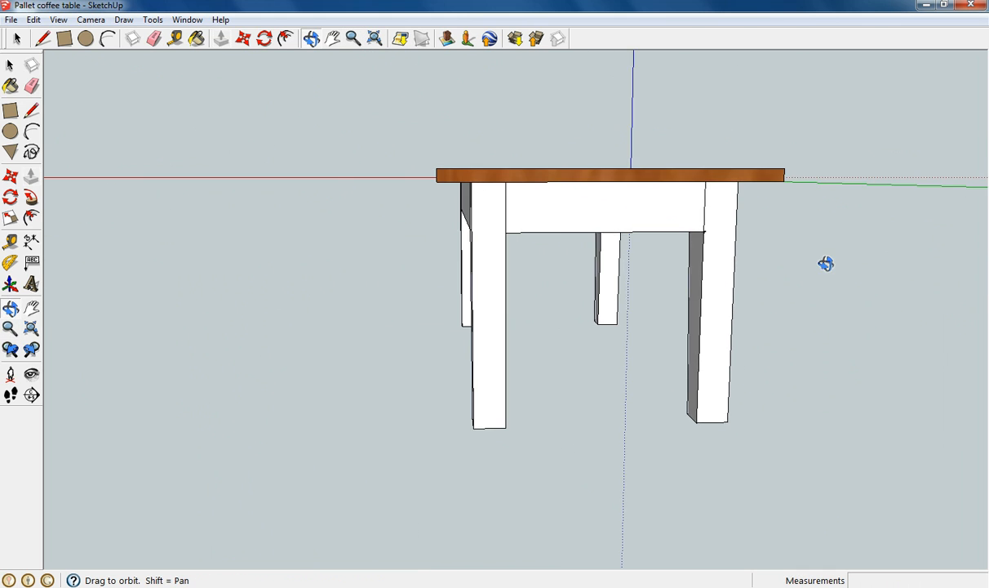
pyautogui.moveTo(826, 262); pyautogui.dragTo(463, 246)
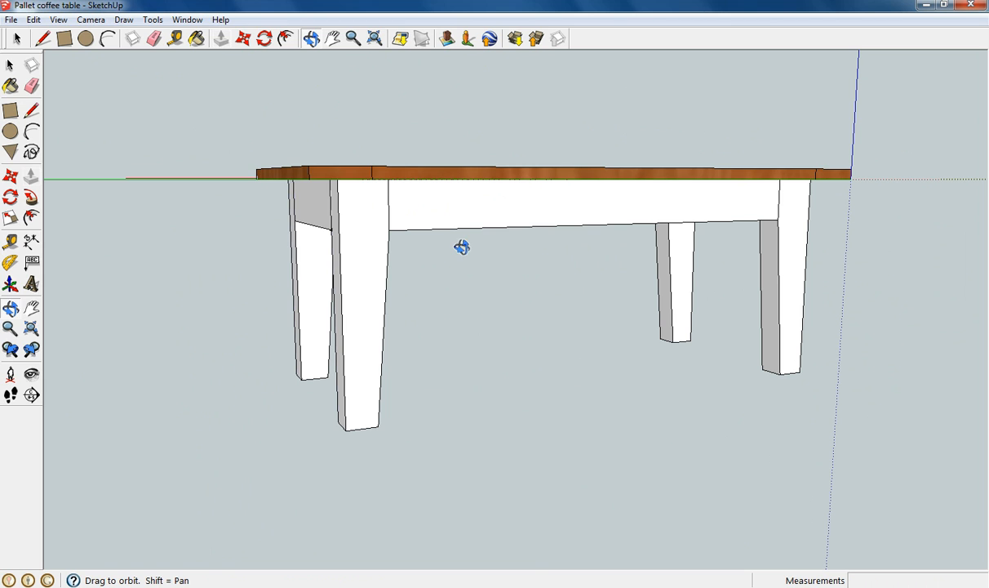
pyautogui.moveTo(463, 246); pyautogui.dragTo(478, 239)
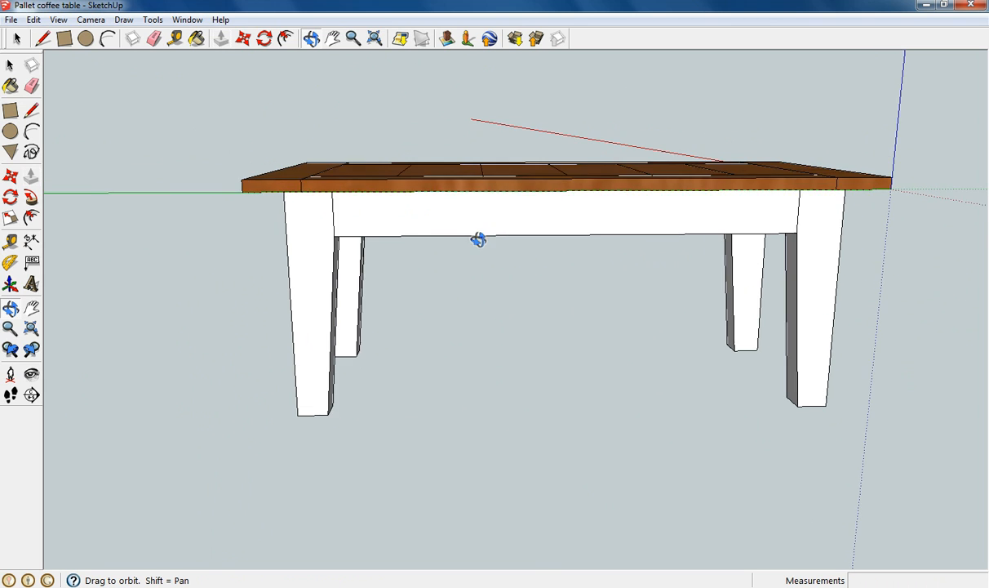
pyautogui.moveTo(477, 239); pyautogui.dragTo(359, 219)
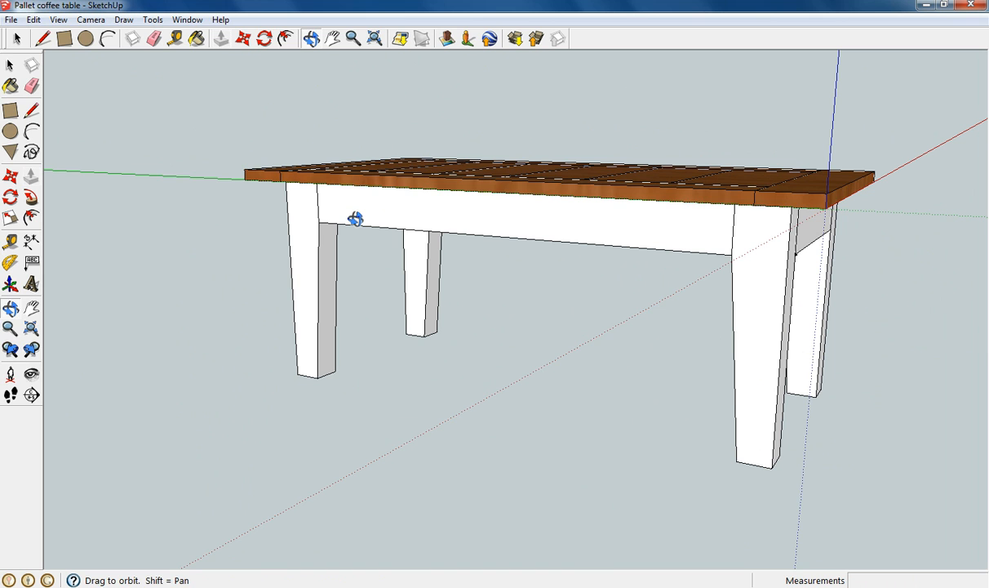
pyautogui.moveTo(613, 203)
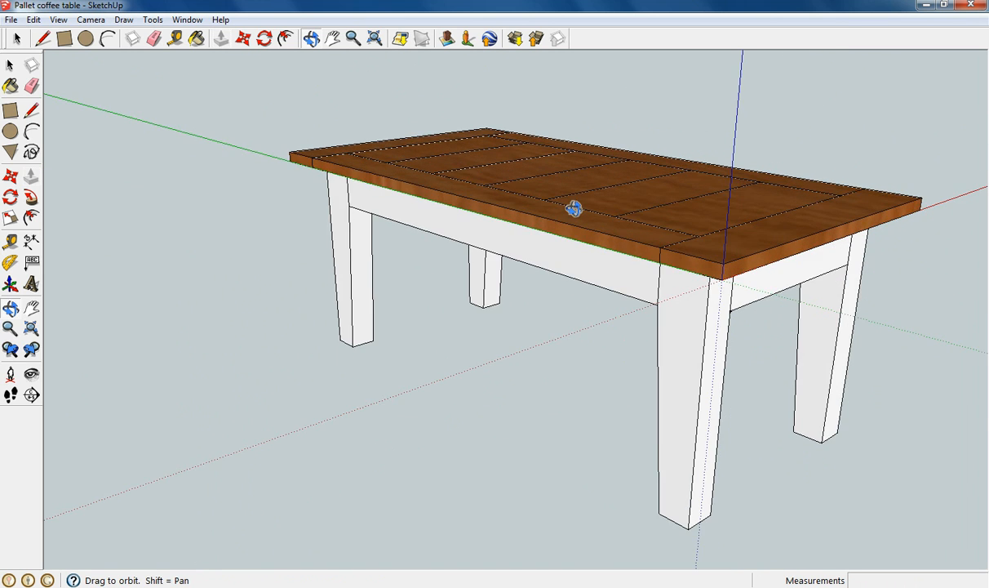
pyautogui.moveTo(576, 210); pyautogui.dragTo(461, 189)
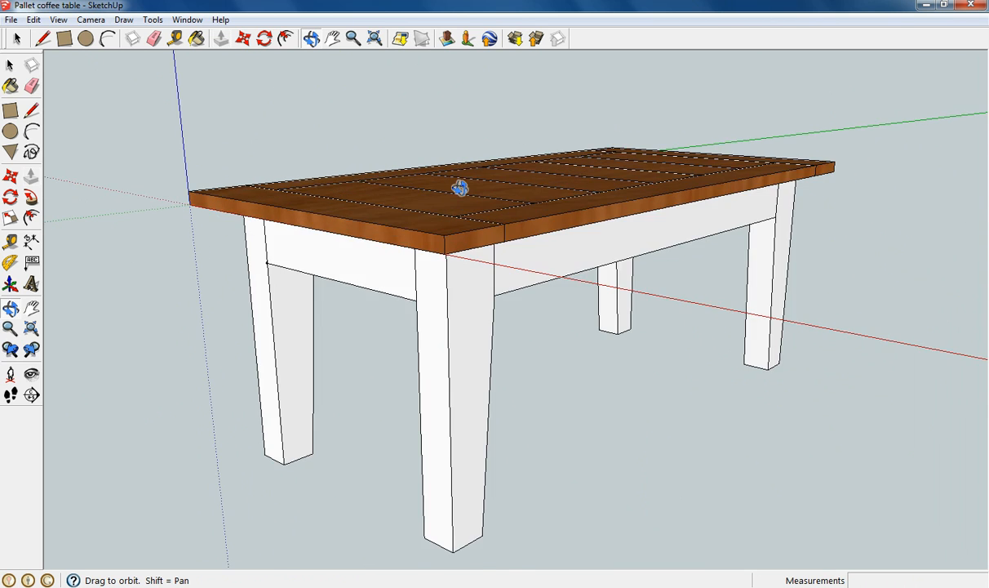
pyautogui.moveTo(461, 188); pyautogui.dragTo(219, 257)
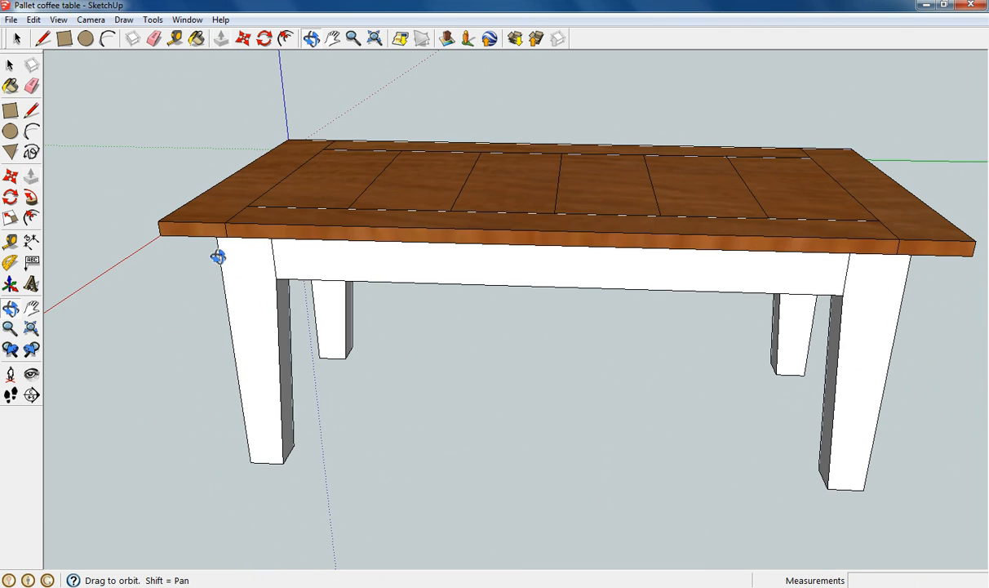
# Step: Uncheck Axes in the View menu to hide the red, green and blue axes
pyautogui.click(35, 20)
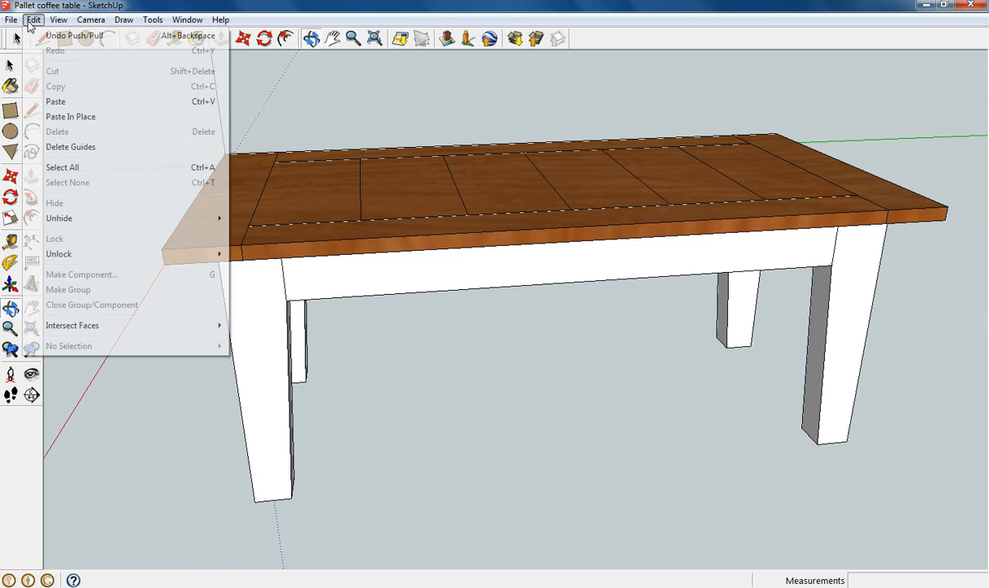
pyautogui.click(57, 20)
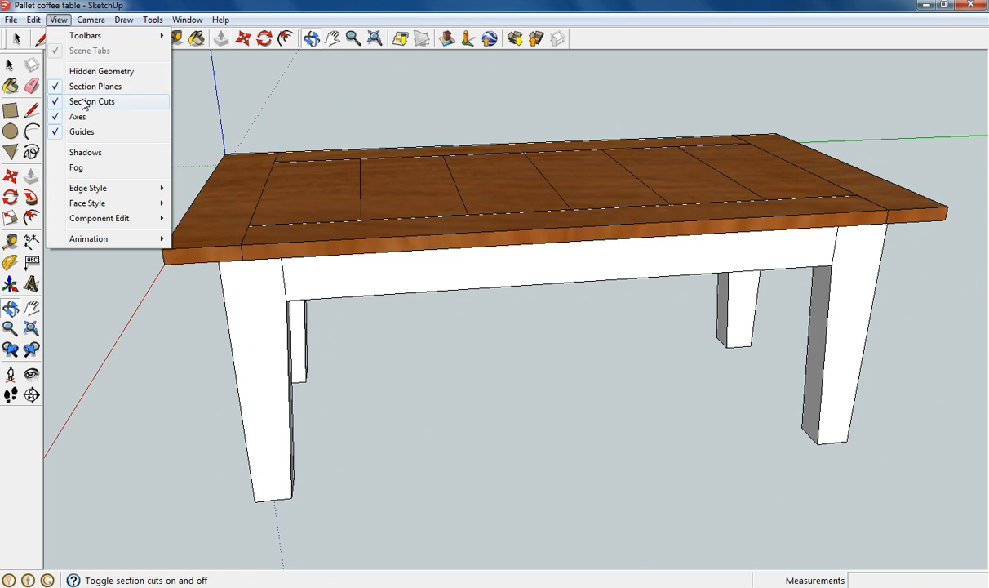
pyautogui.click(91, 102)
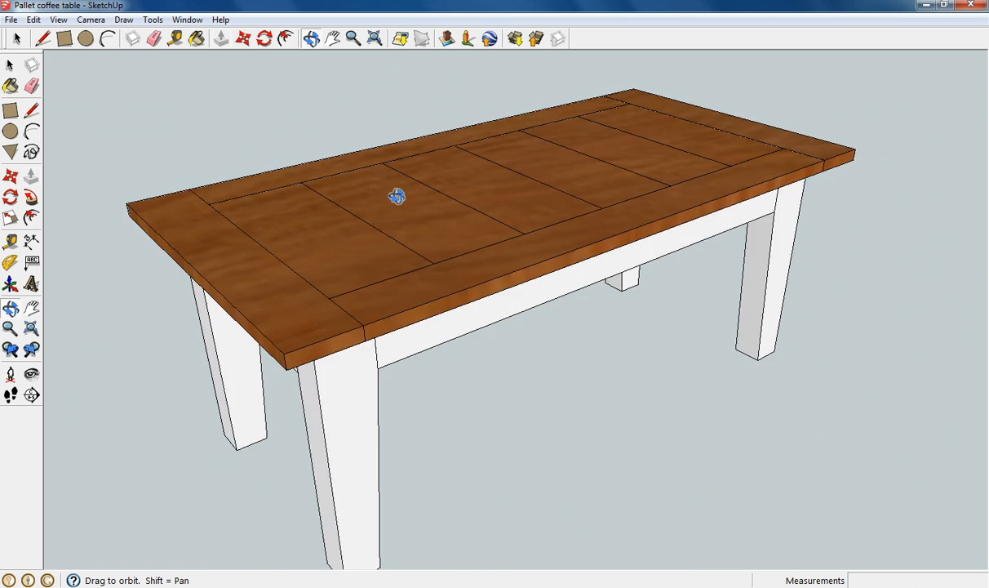
pyautogui.moveTo(397, 196); pyautogui.dragTo(256, 247)
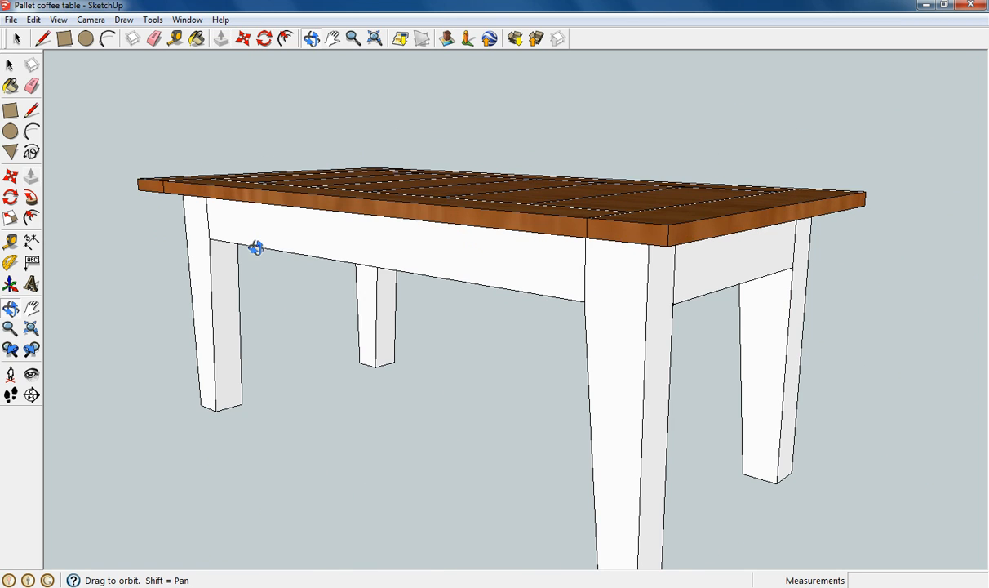
pyautogui.moveTo(257, 247); pyautogui.dragTo(343, 91)
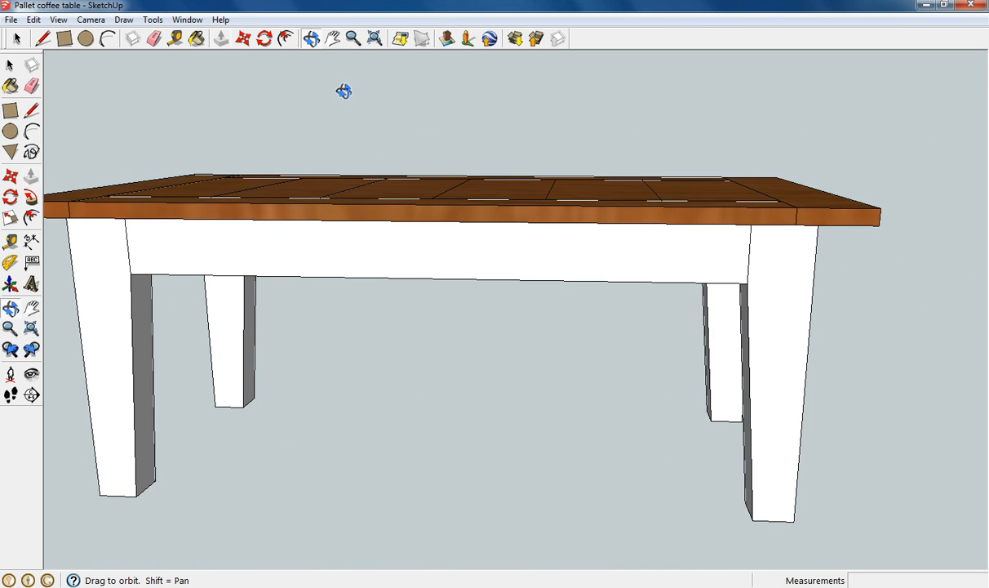
pyautogui.moveTo(343, 91); pyautogui.dragTo(386, 218)
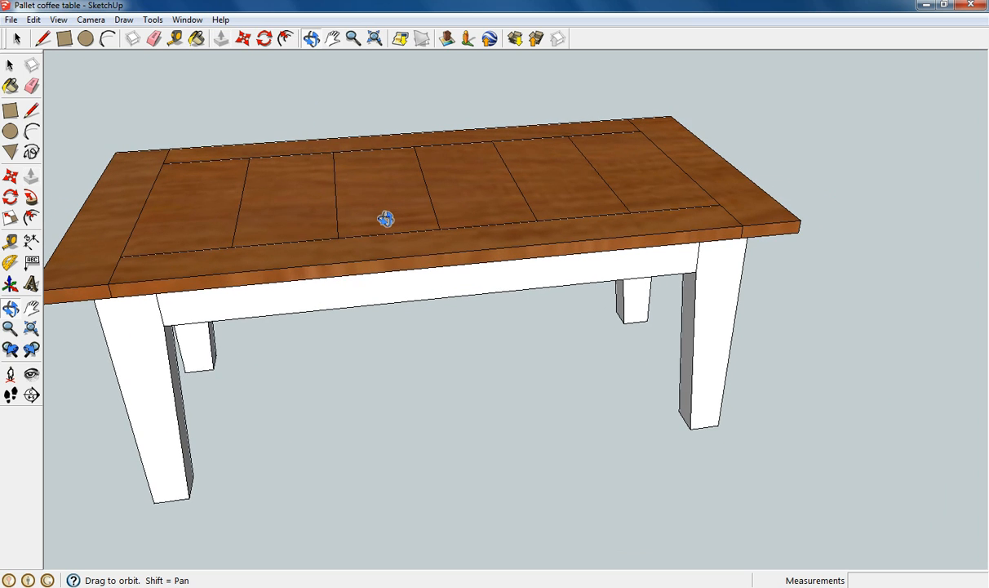
pyautogui.moveTo(386, 218); pyautogui.dragTo(481, 205)
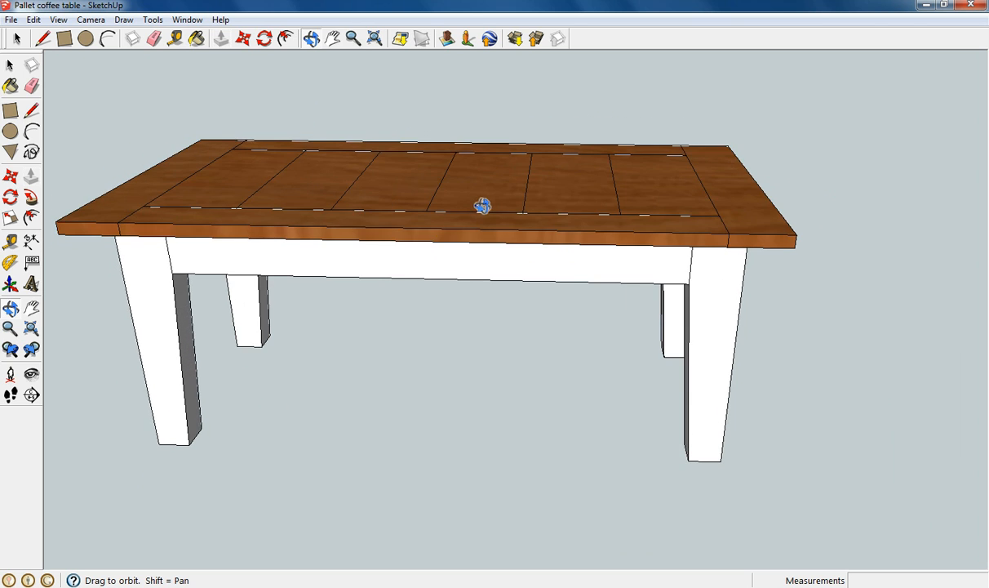
pyautogui.moveTo(482, 205); pyautogui.dragTo(382, 212)
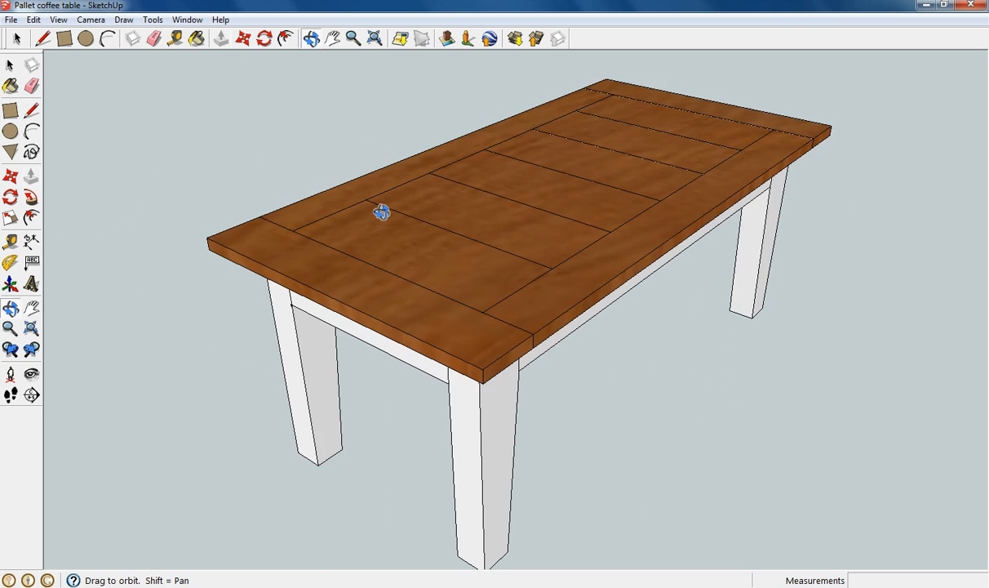
pyautogui.moveTo(382, 212); pyautogui.dragTo(452, 176)
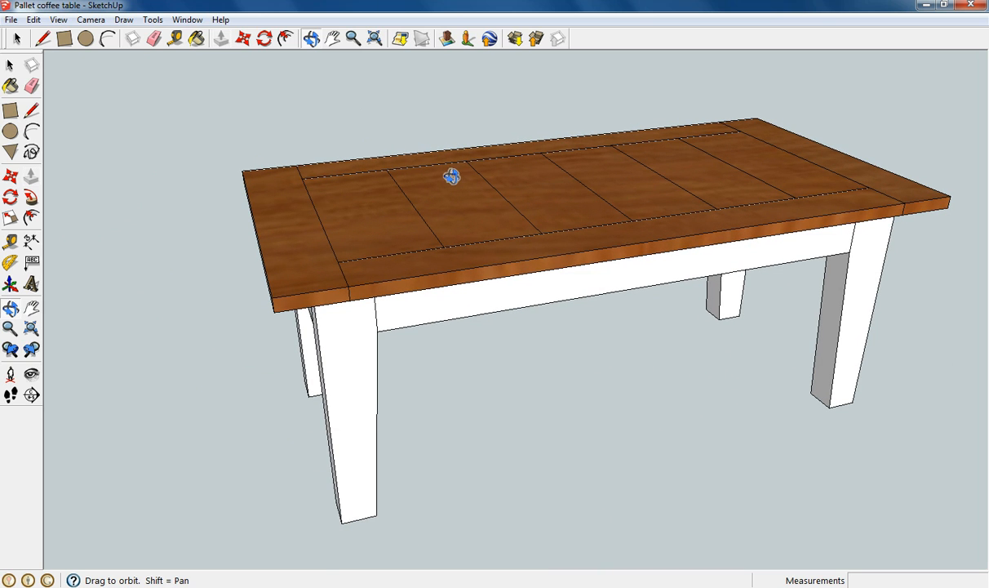
pyautogui.moveTo(477, 153)
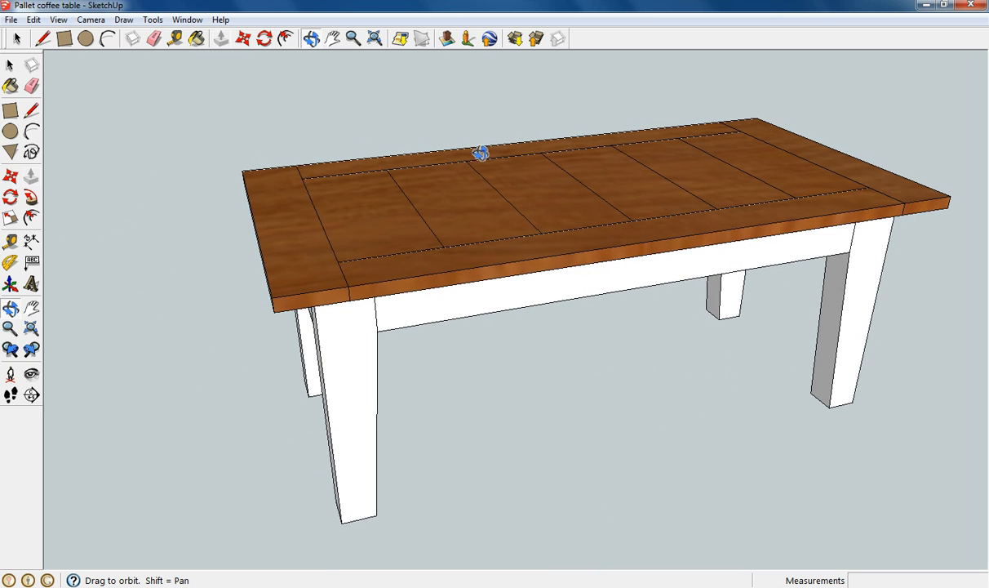
pyautogui.moveTo(416, 218)
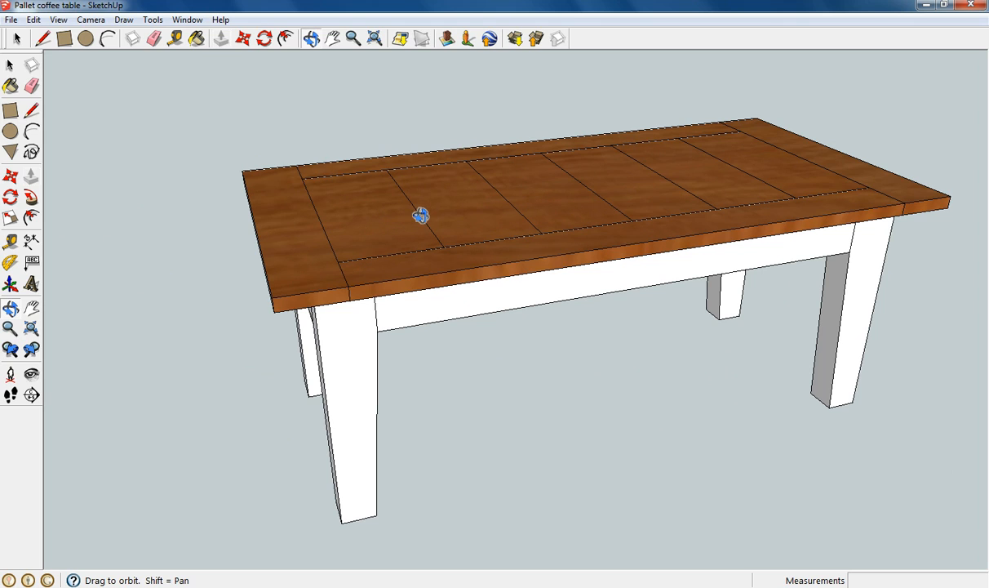
pyautogui.moveTo(362, 210)
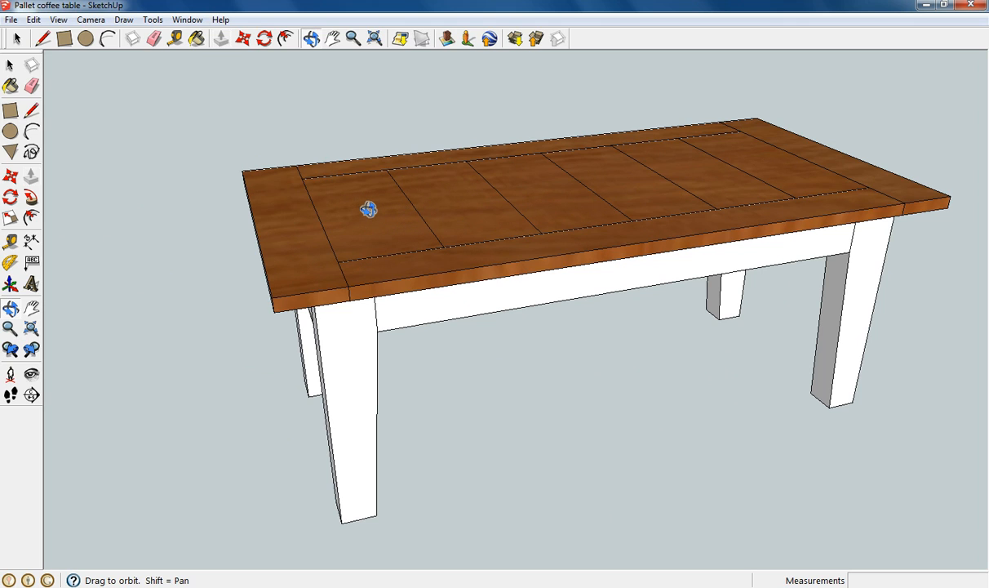